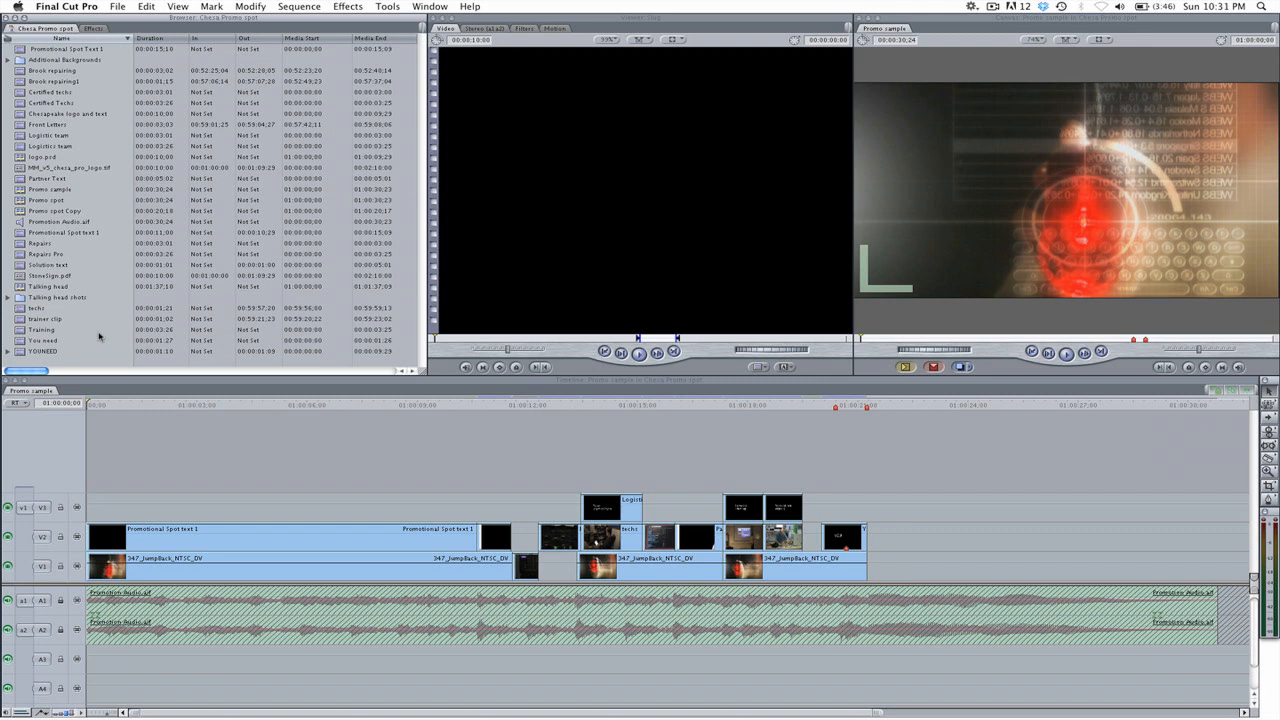
pyautogui.moveTo(172, 442)
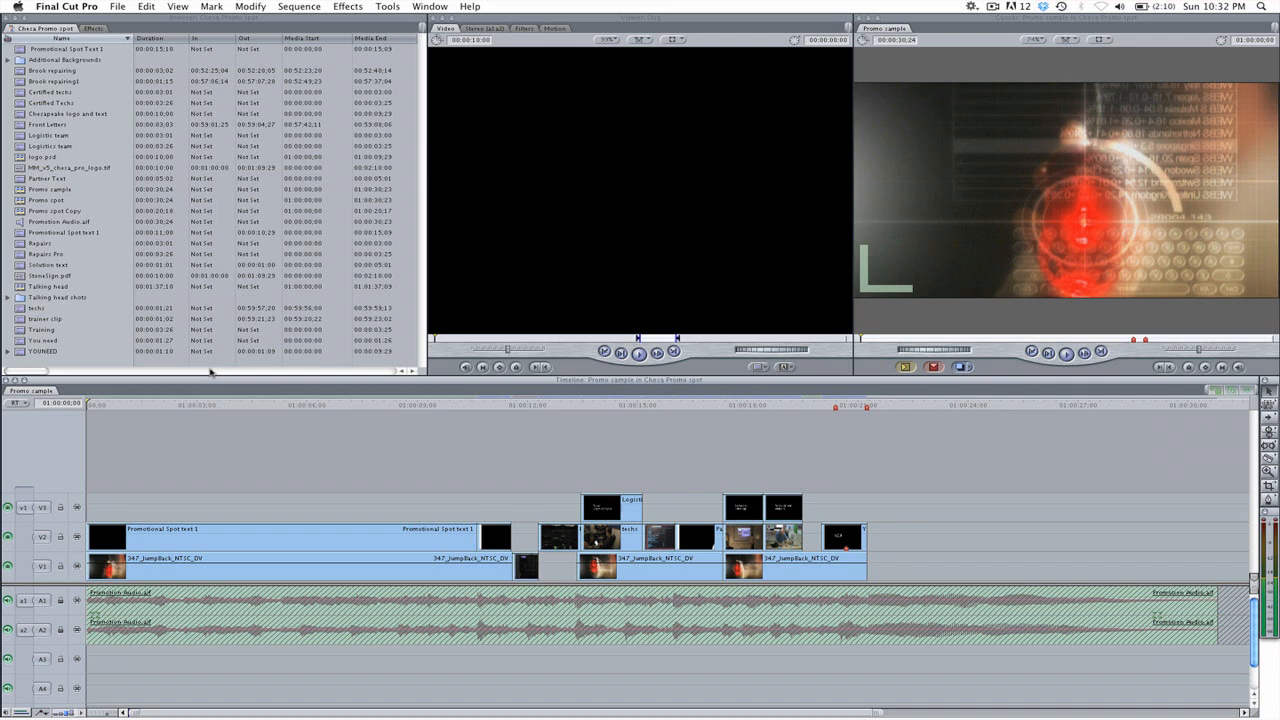
# Export the sequence via File > Export > XML as Apple XML Interchange Format version 5
pyautogui.click(118, 6)
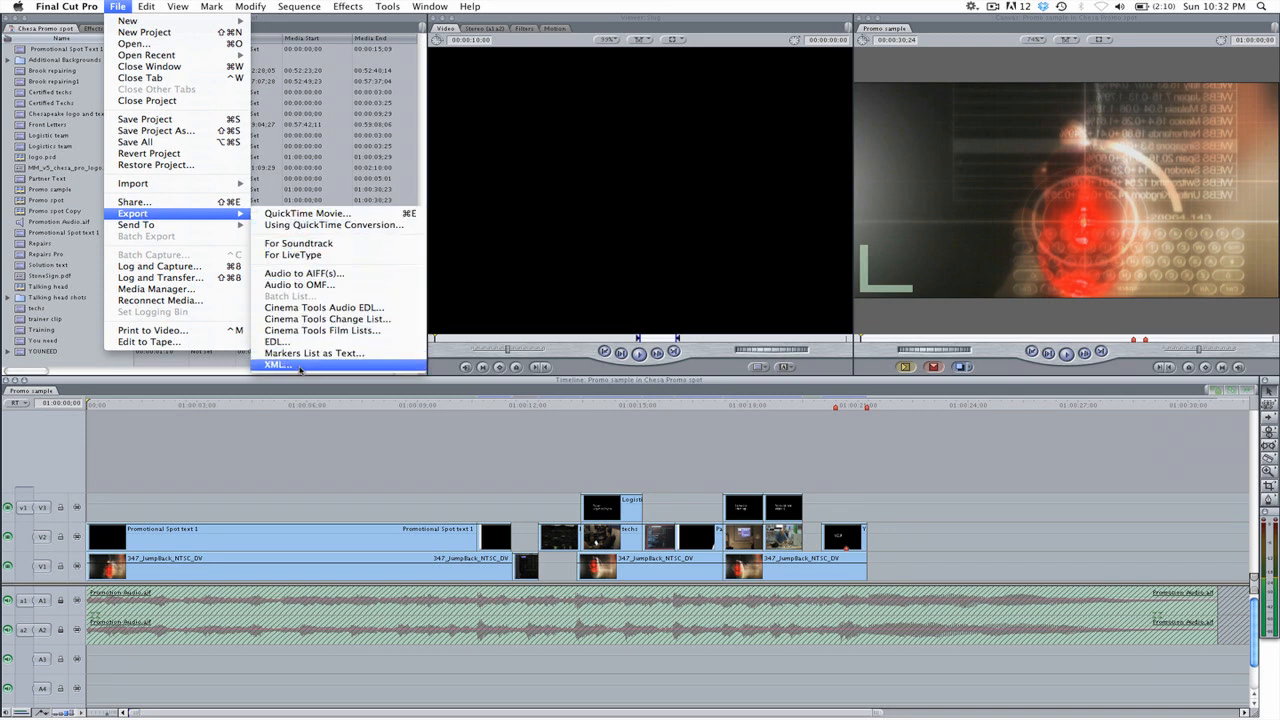
pyautogui.click(276, 364)
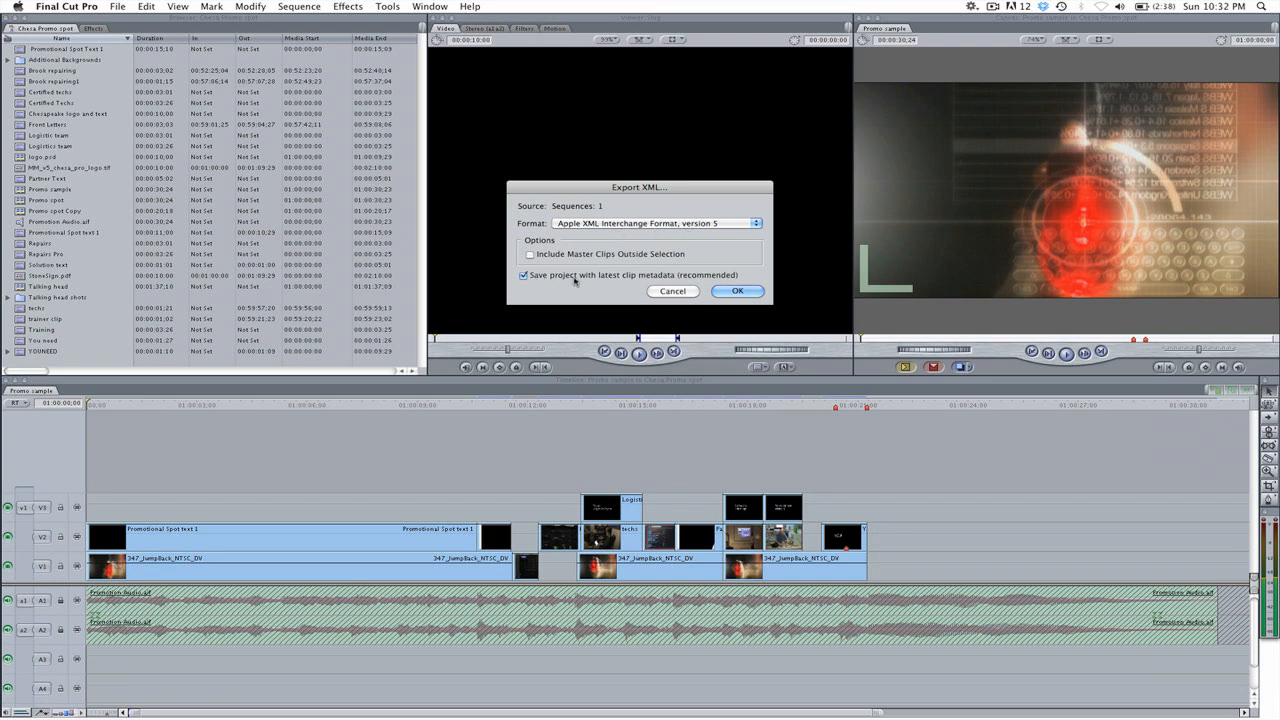
pyautogui.moveTo(672, 284)
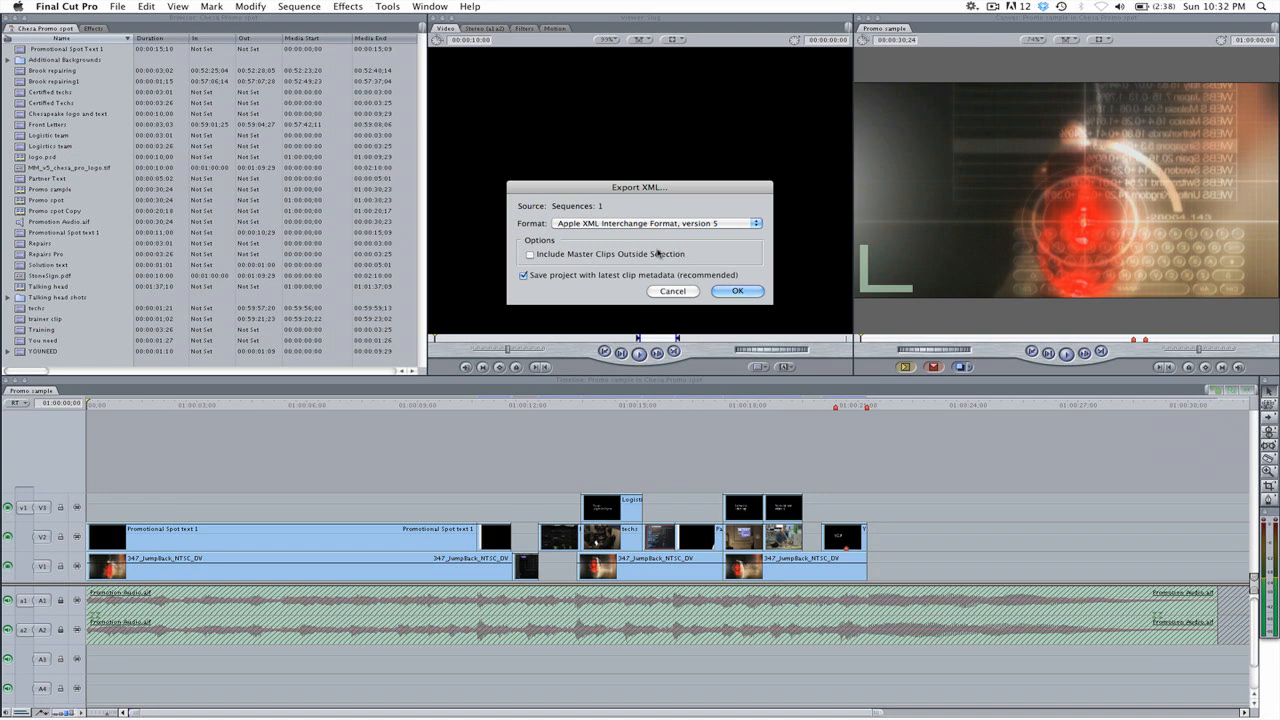
pyautogui.click(736, 292)
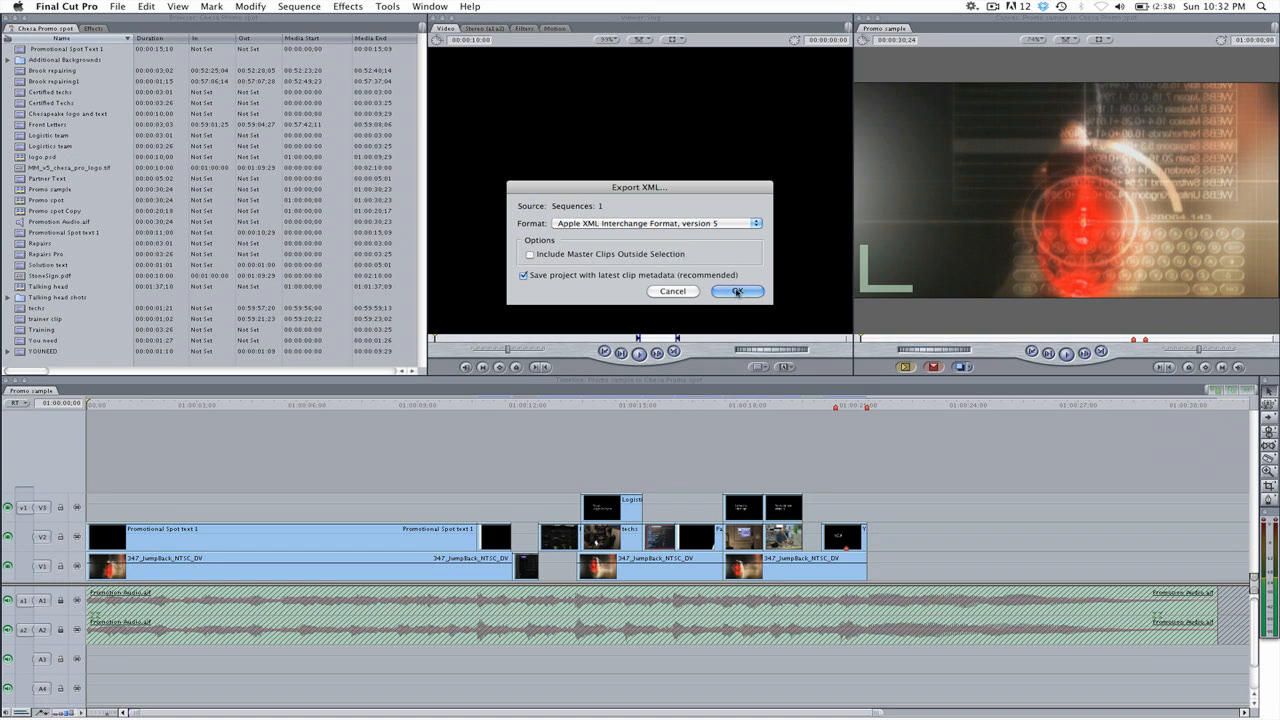
pyautogui.click(736, 292)
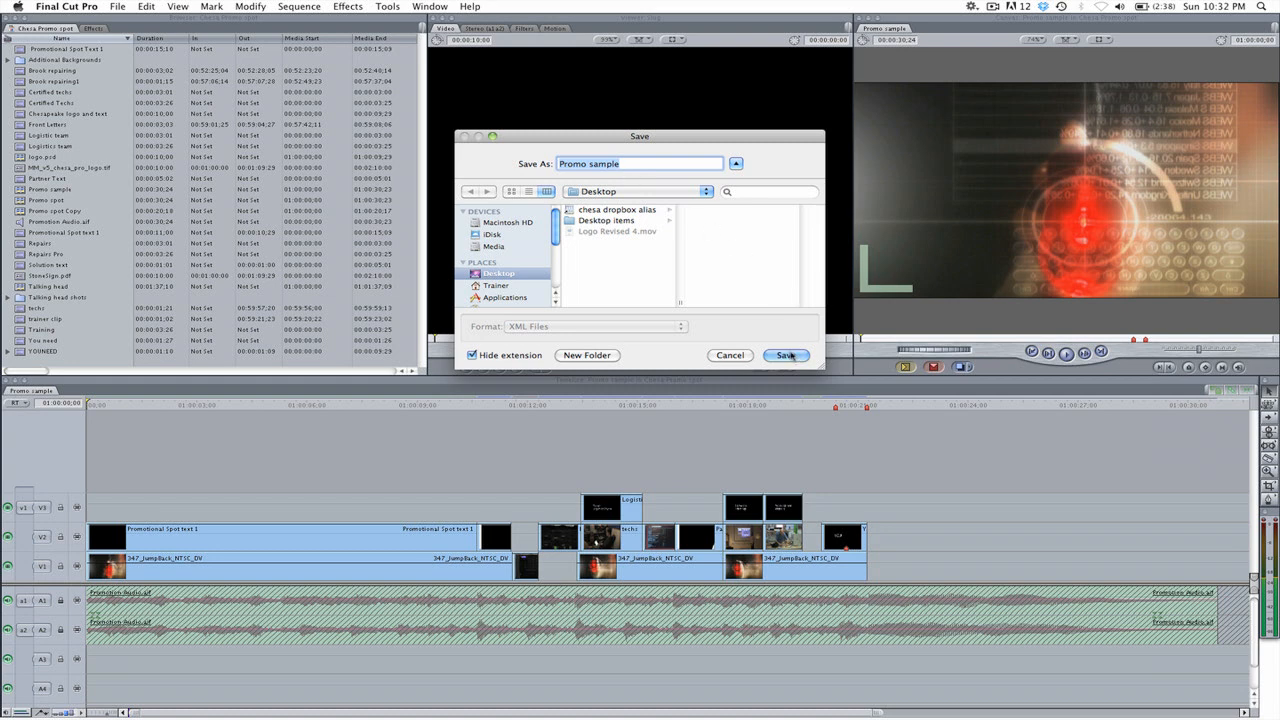
# Save the XML as "Promo sample" on the Desktop and quit Final Cut Pro
pyautogui.click(786, 356)
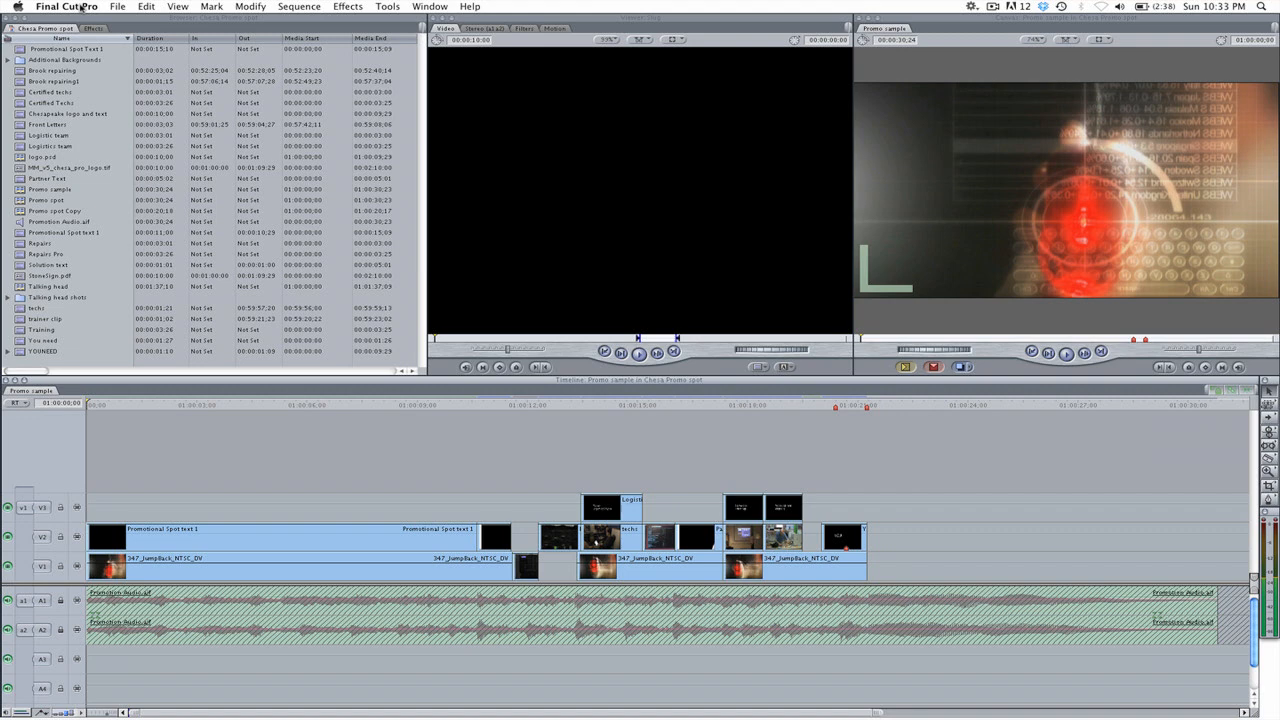
pyautogui.click(68, 6)
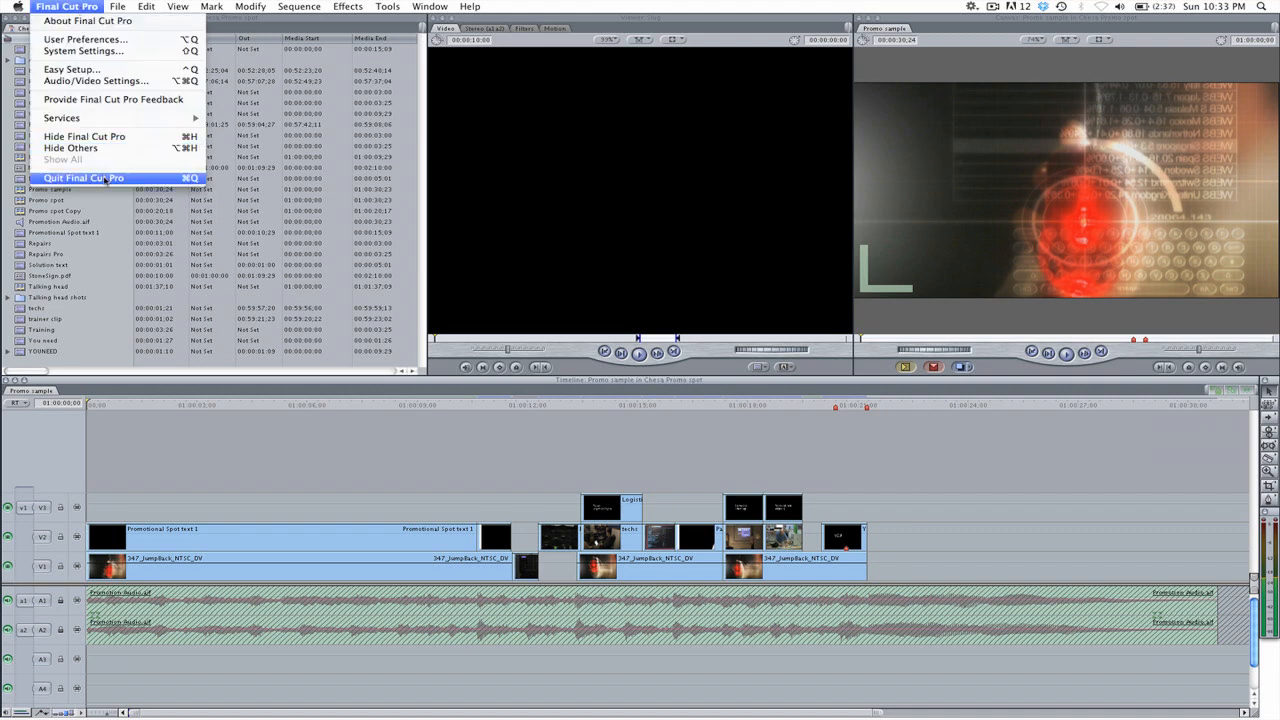
pyautogui.click(84, 176)
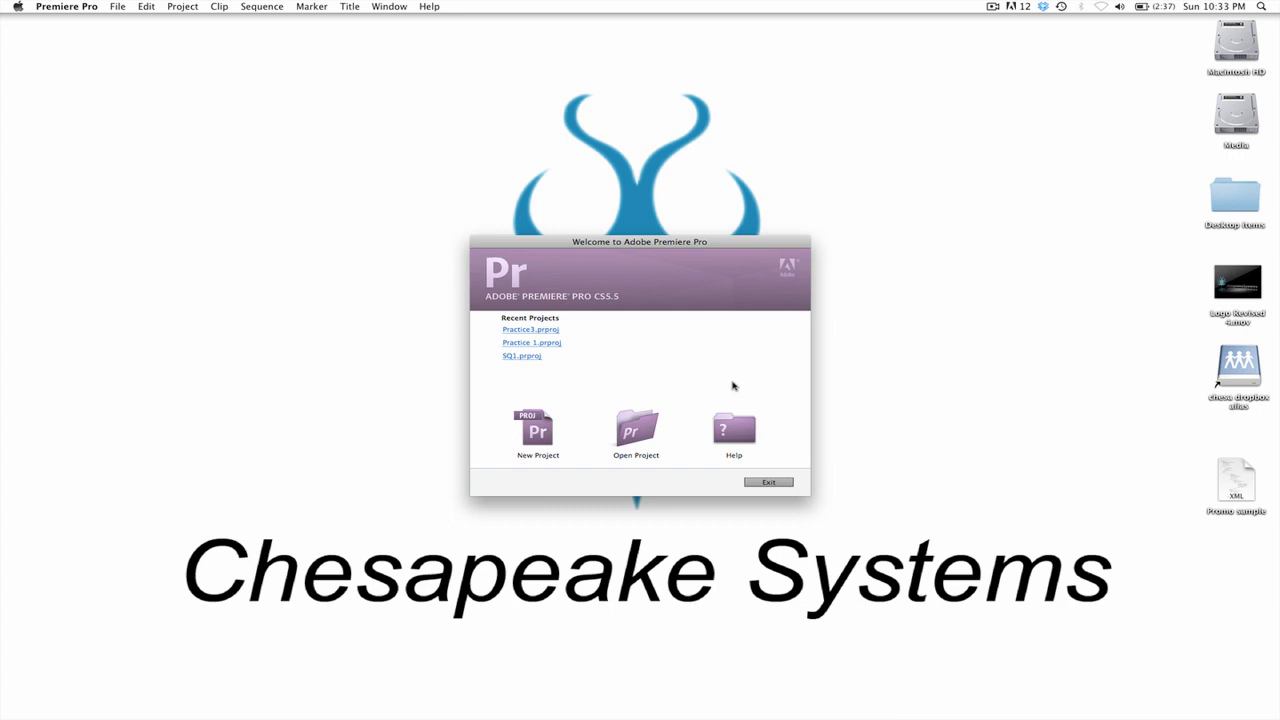
pyautogui.moveTo(728, 380)
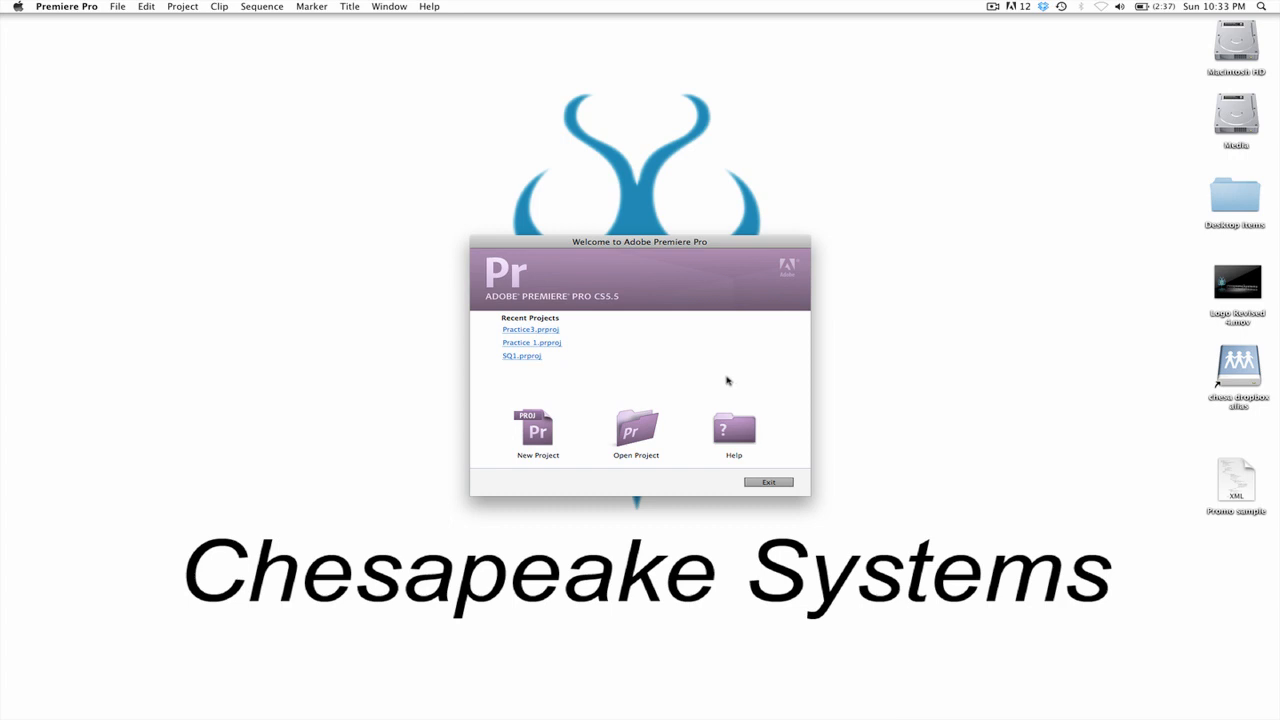
pyautogui.moveTo(530, 328)
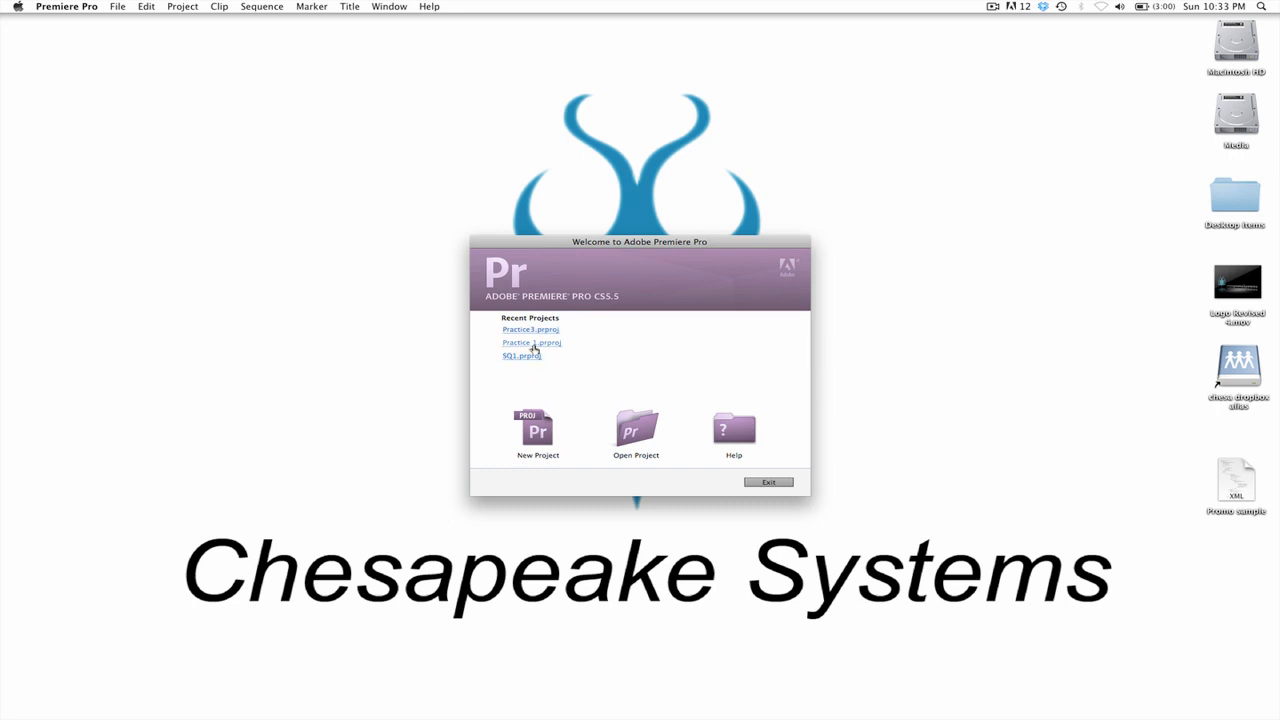
pyautogui.moveTo(530, 328)
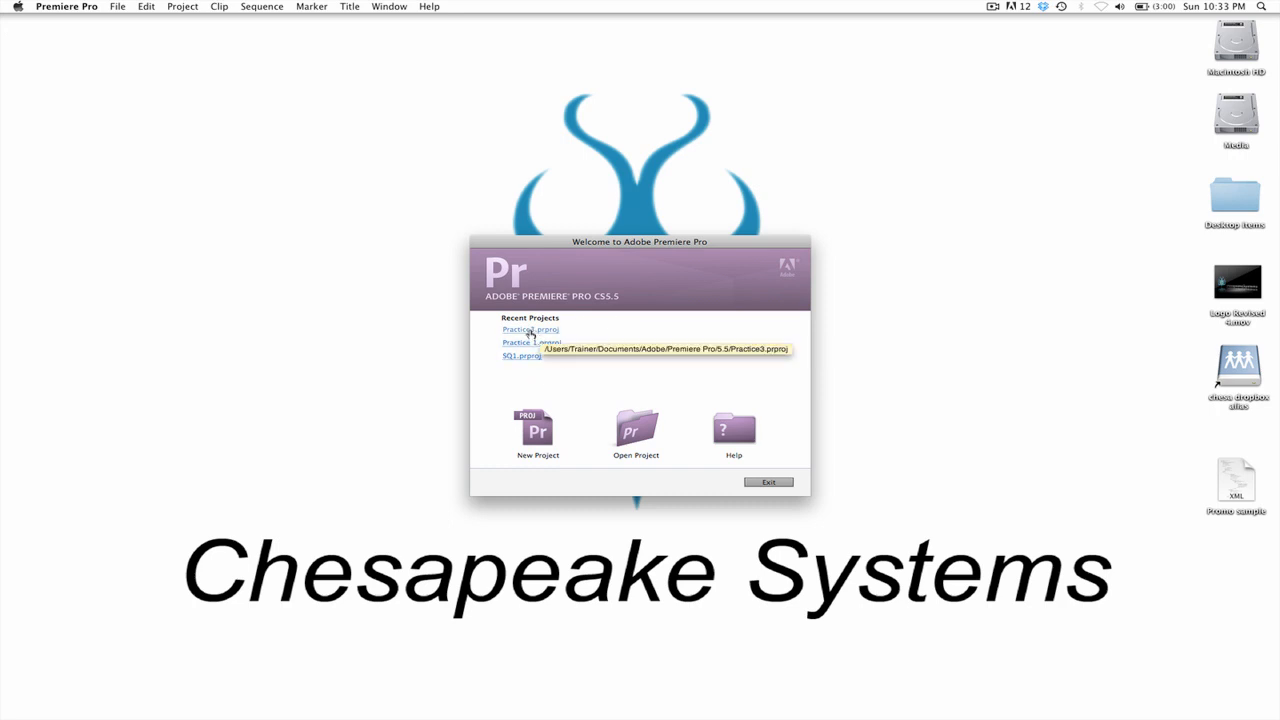
# Open the recent Practice3 project with its empty Sequence 01 from the Welcome screen
pyautogui.click(530, 328)
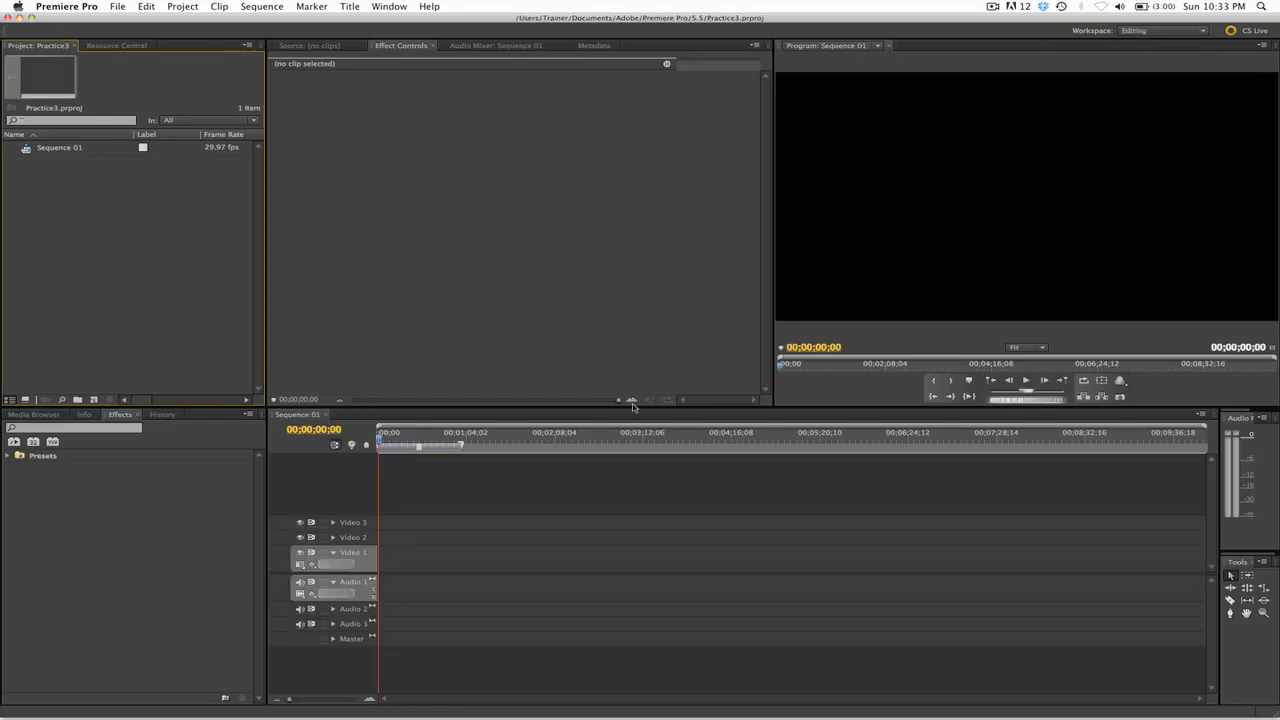
pyautogui.click(120, 414)
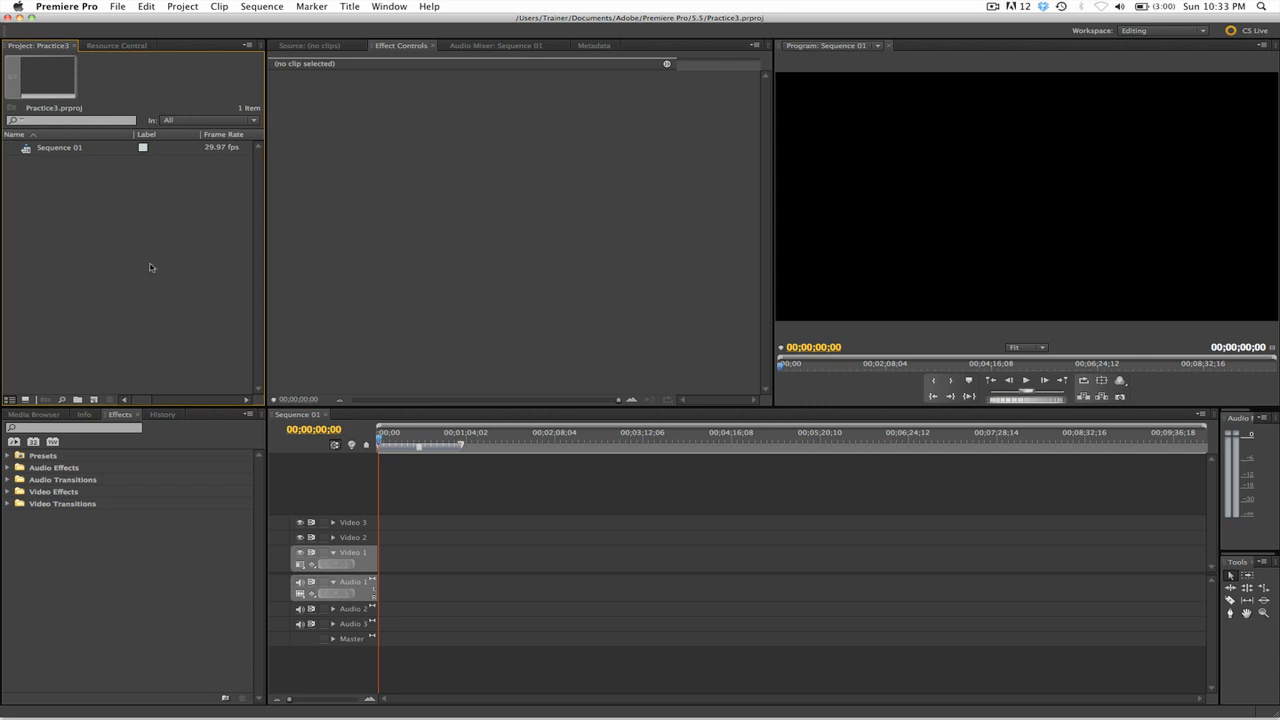
pyautogui.moveTo(116, 8)
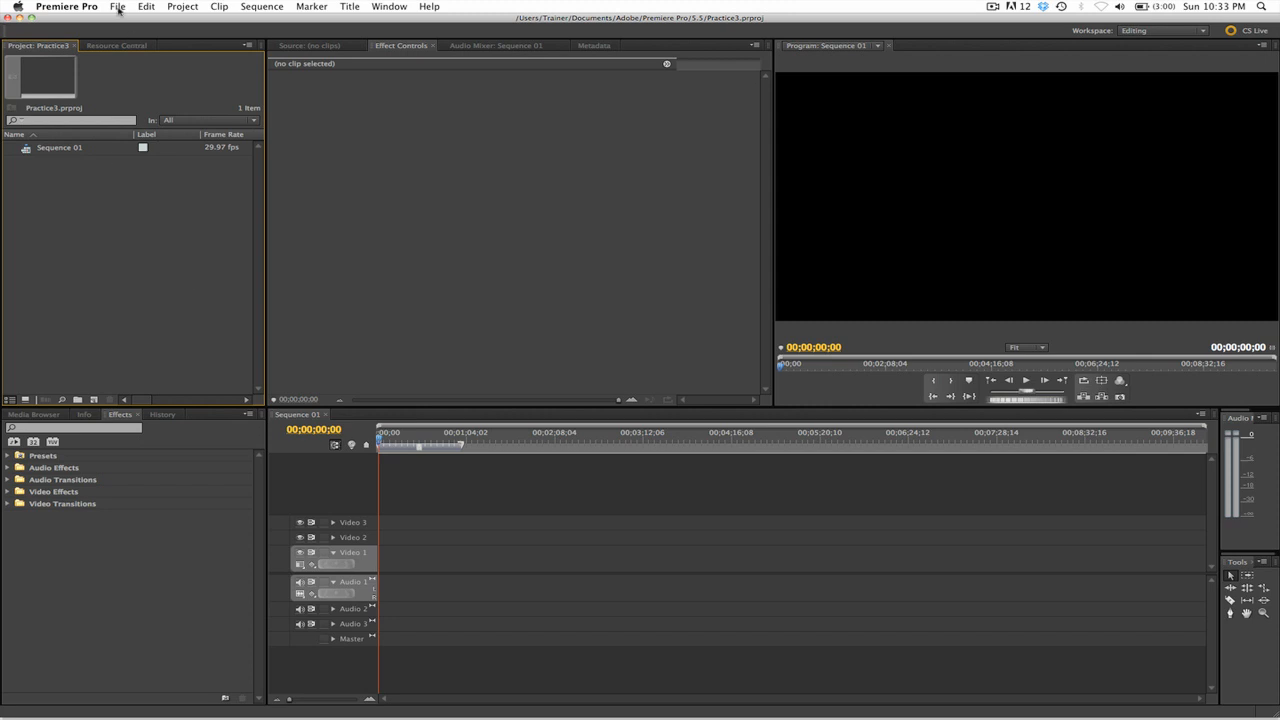
# Import the "Promo sample" XML file into the project, raising the Translation Report
pyautogui.click(116, 8)
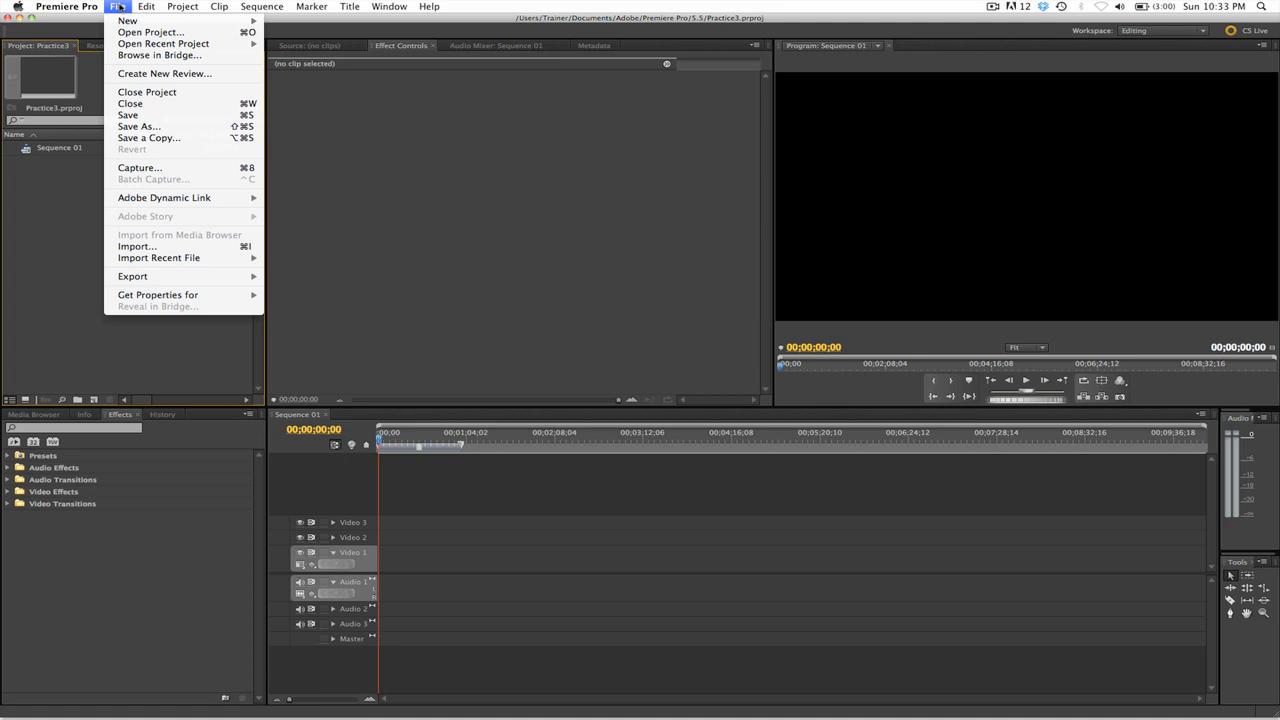
pyautogui.moveTo(154, 248)
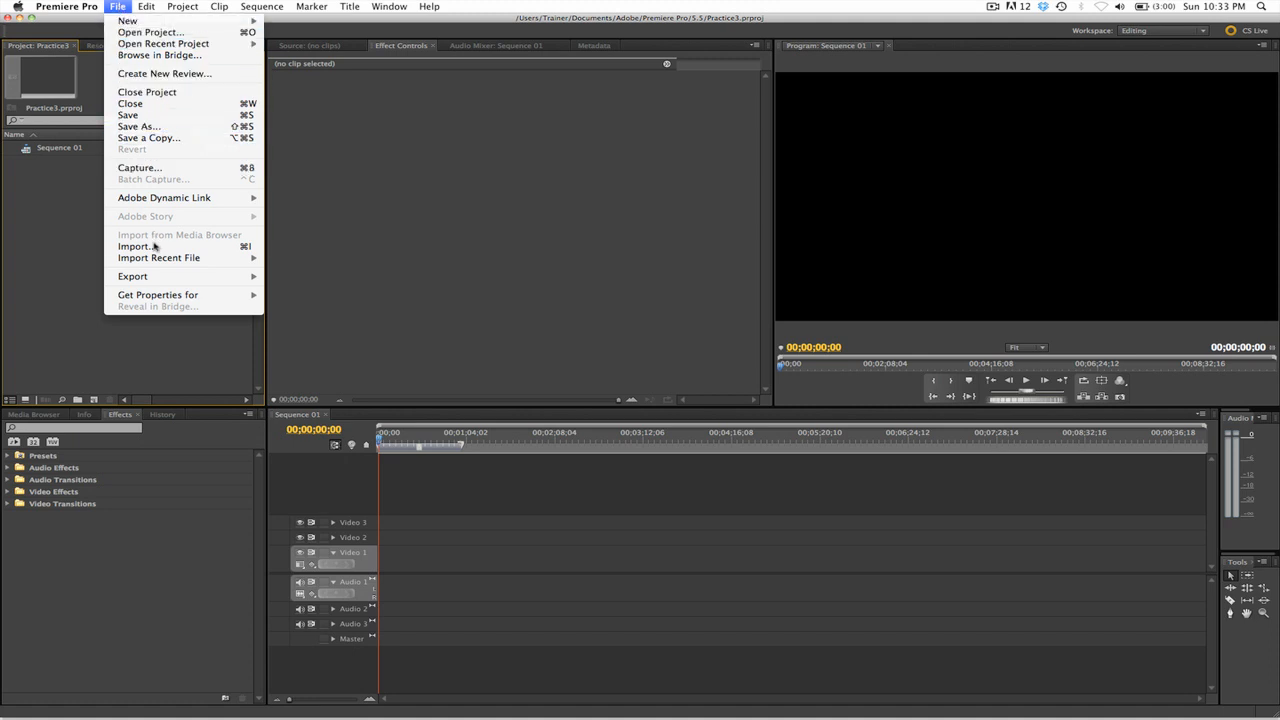
pyautogui.click(136, 246)
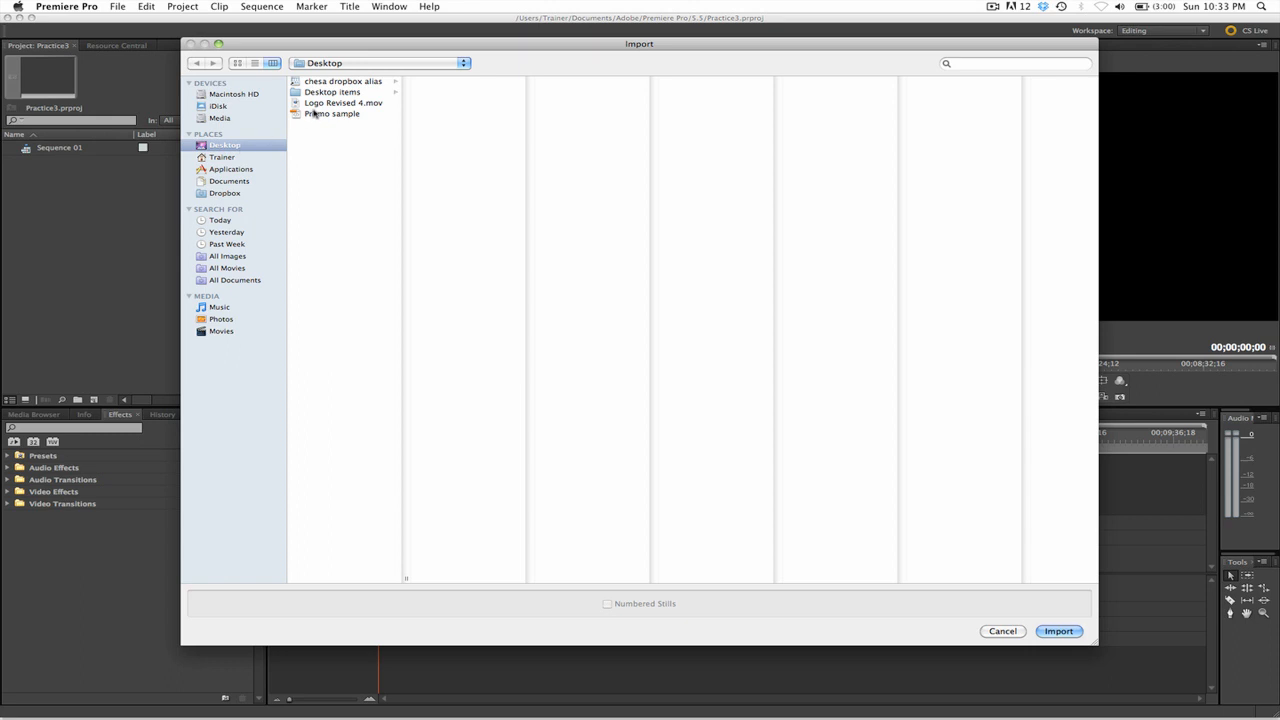
pyautogui.click(332, 112)
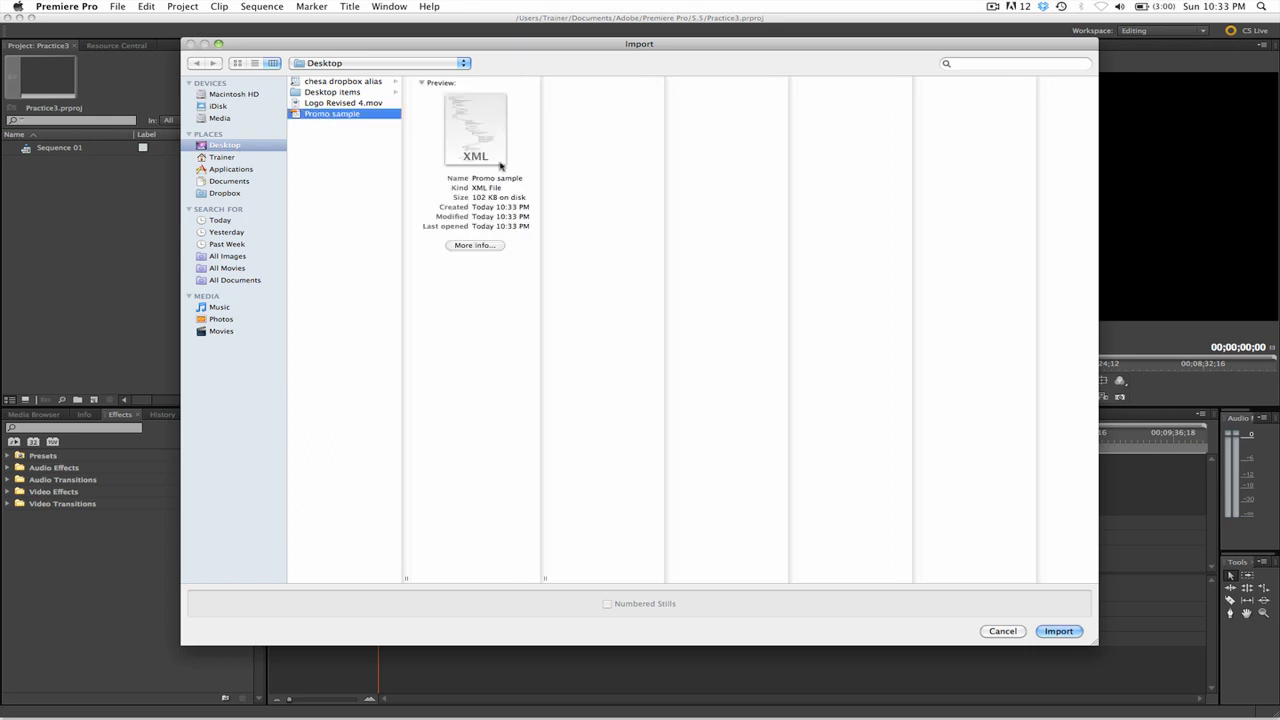
pyautogui.moveTo(920, 442)
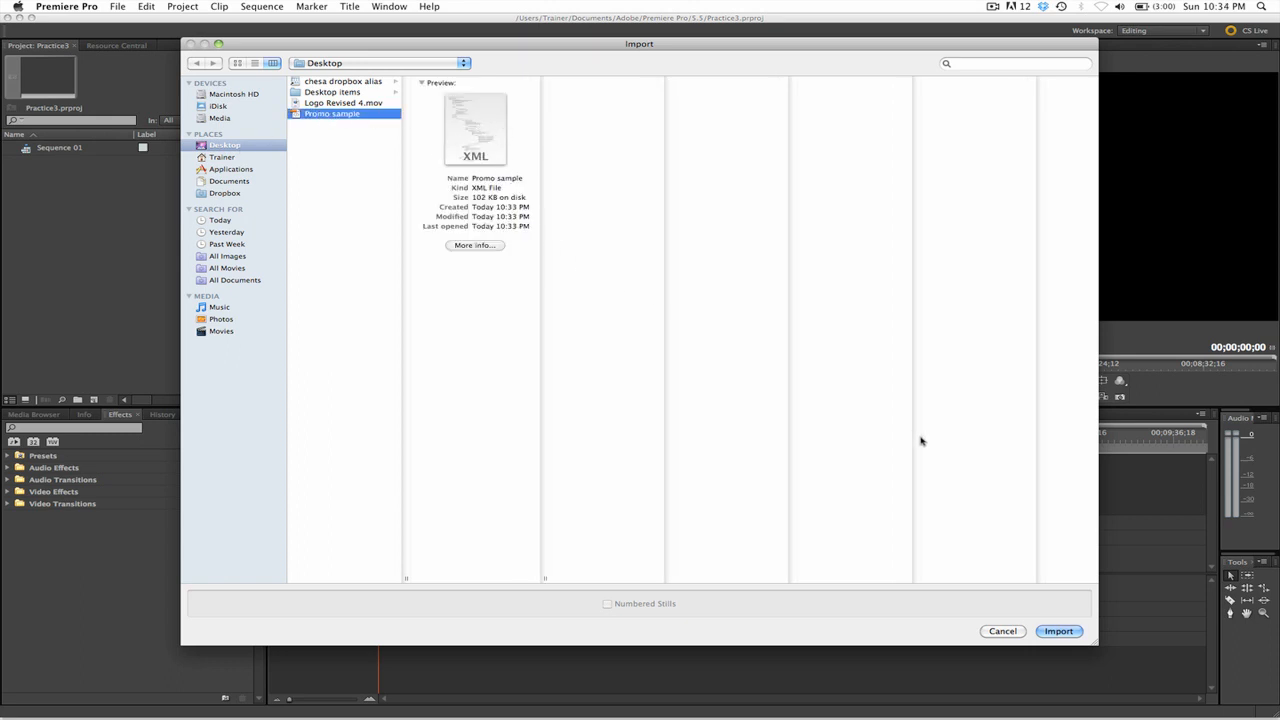
pyautogui.click(1058, 632)
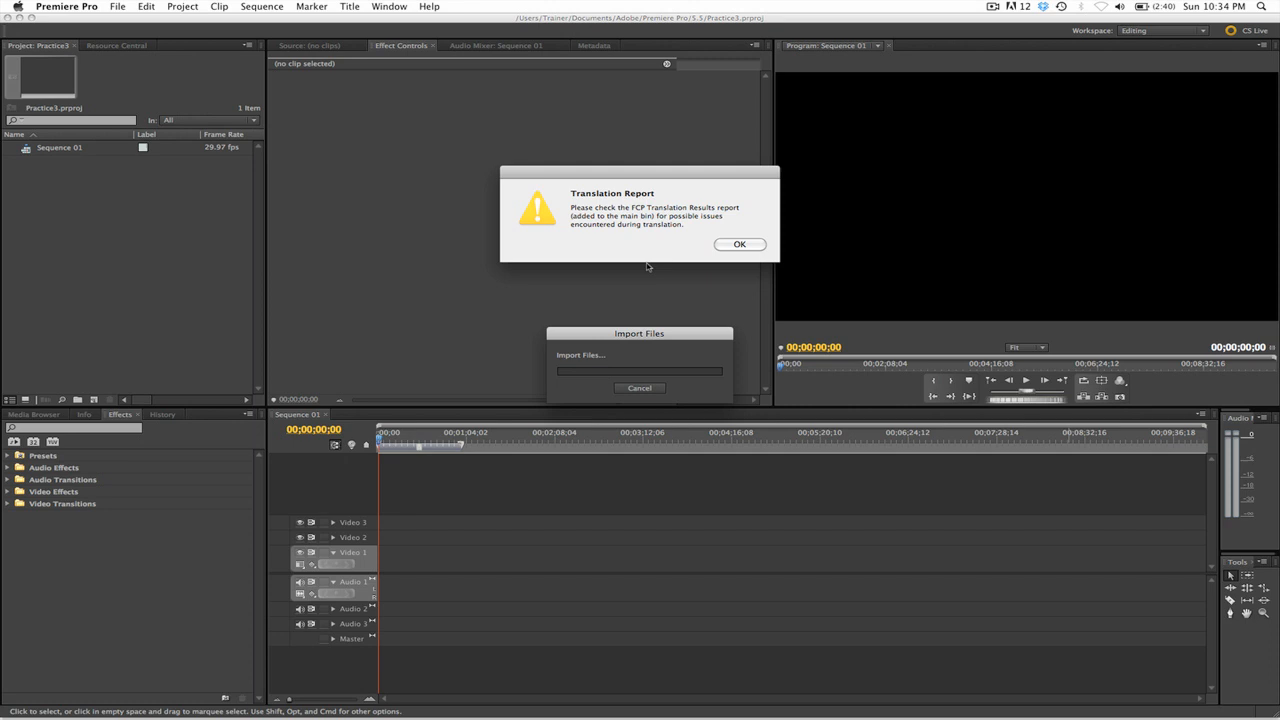
pyautogui.moveTo(640, 258)
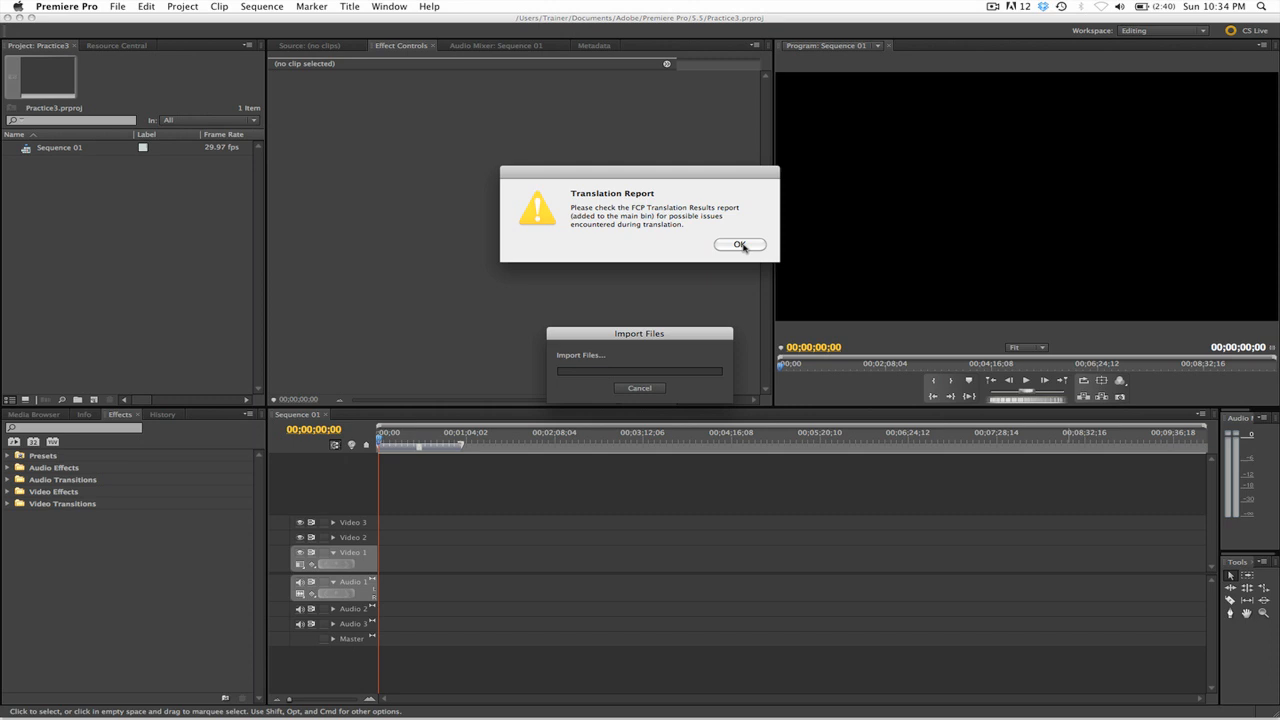
# Accept the Translation Report and expand the Promo sample bin to list its clips and sequence
pyautogui.click(740, 244)
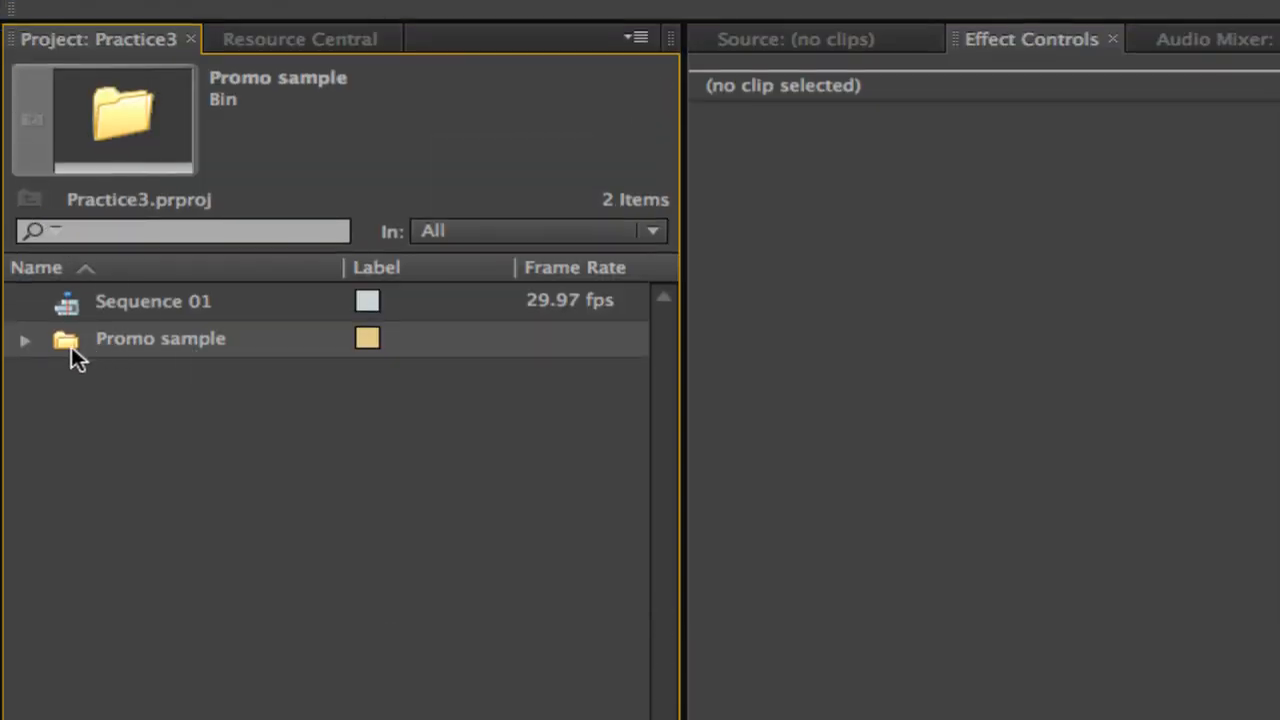
pyautogui.moveTo(24, 350)
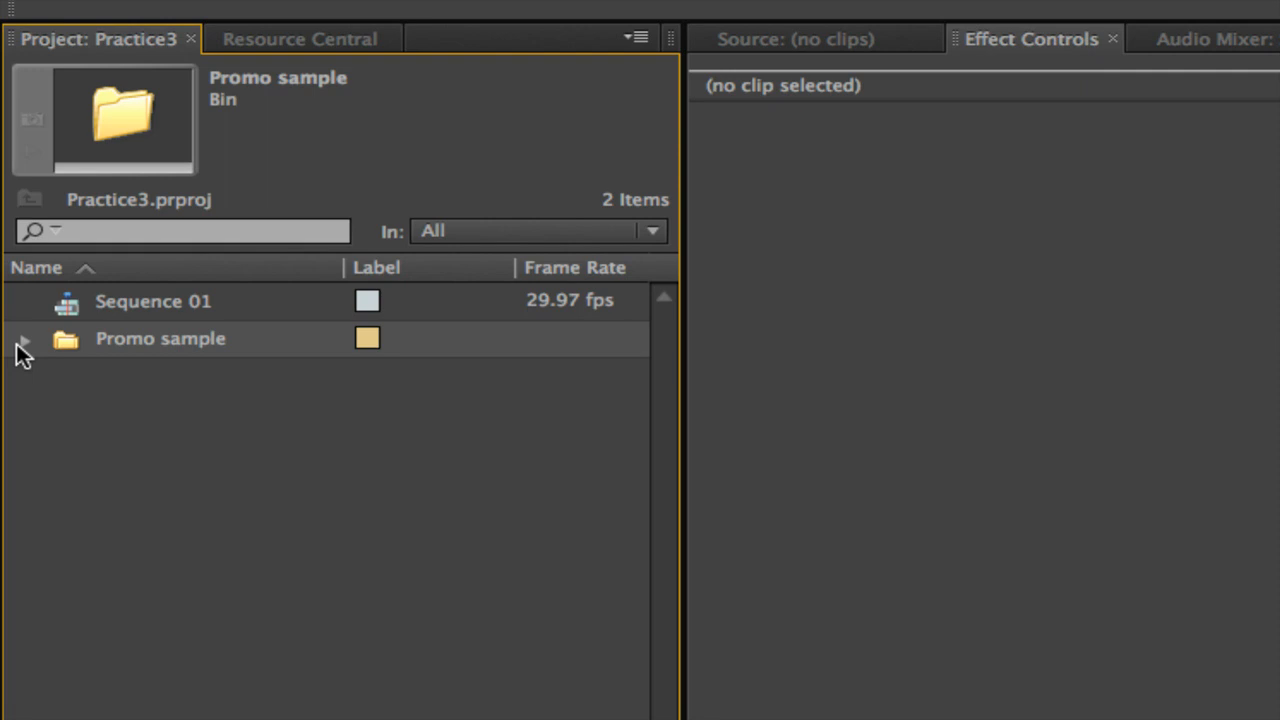
pyautogui.click(24, 340)
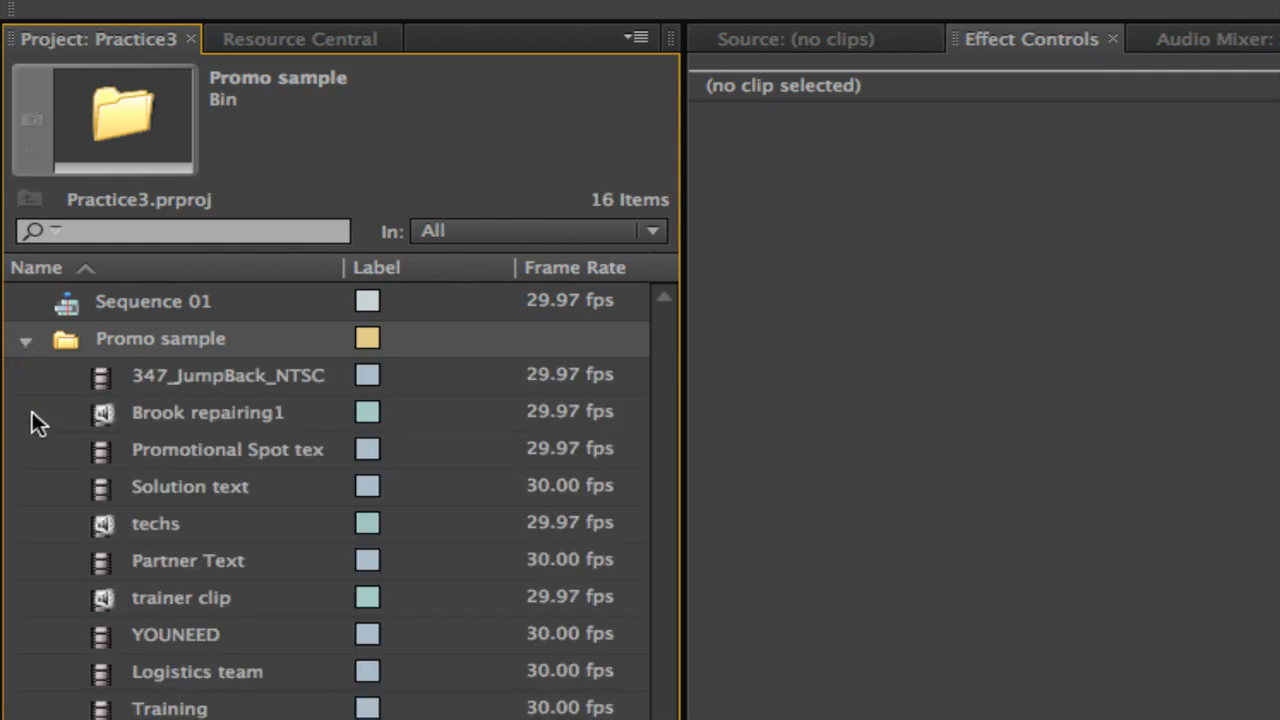
pyautogui.moveTo(656, 428)
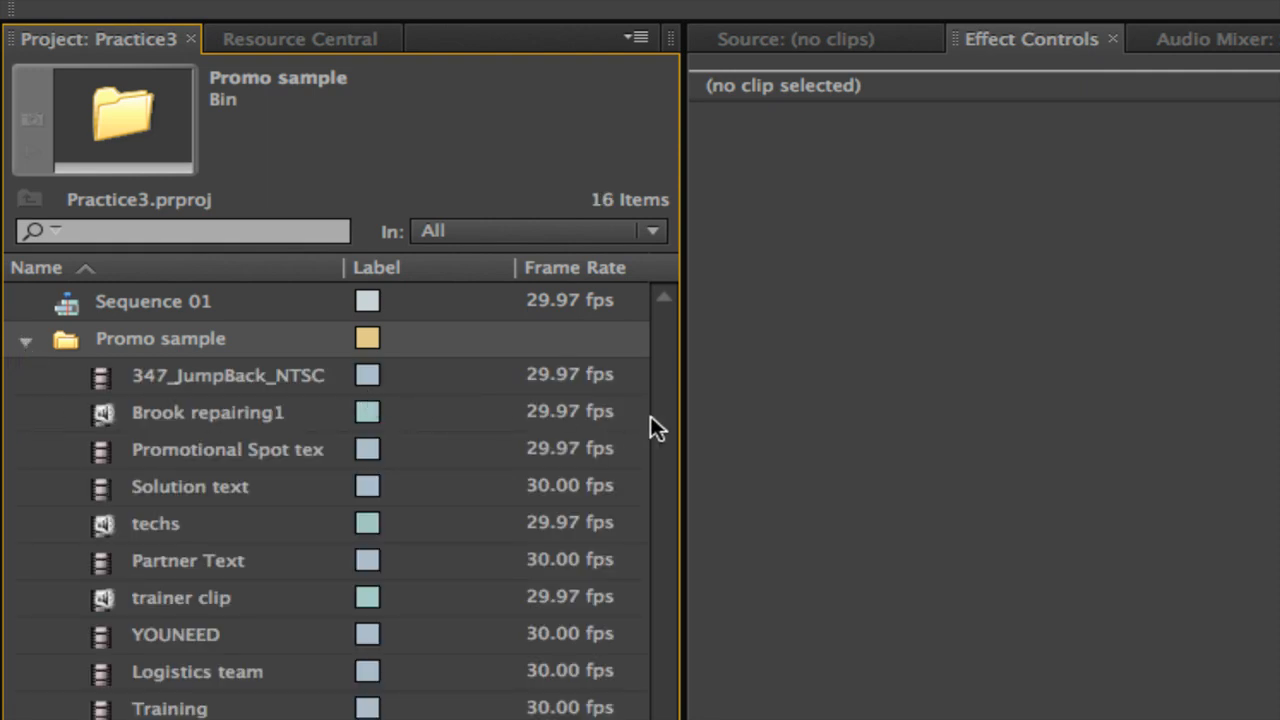
pyautogui.scroll(-3)
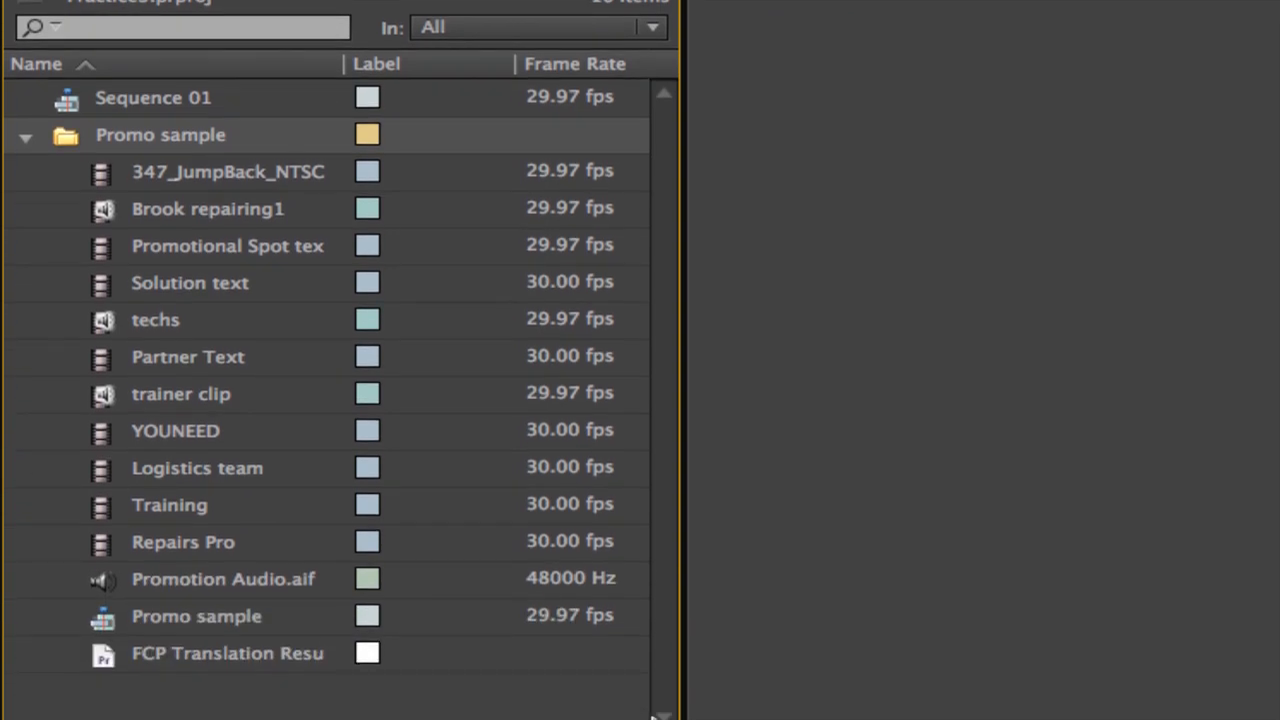
pyautogui.moveTo(180, 624)
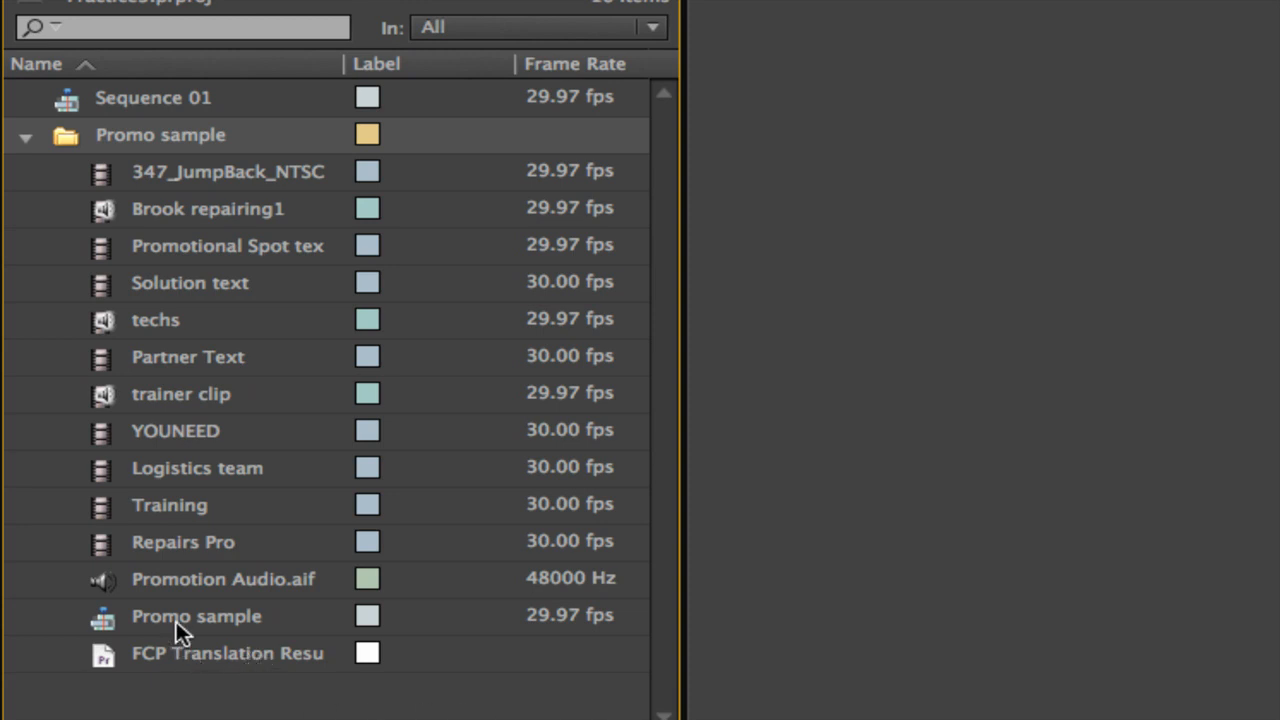
pyautogui.moveTo(164, 632)
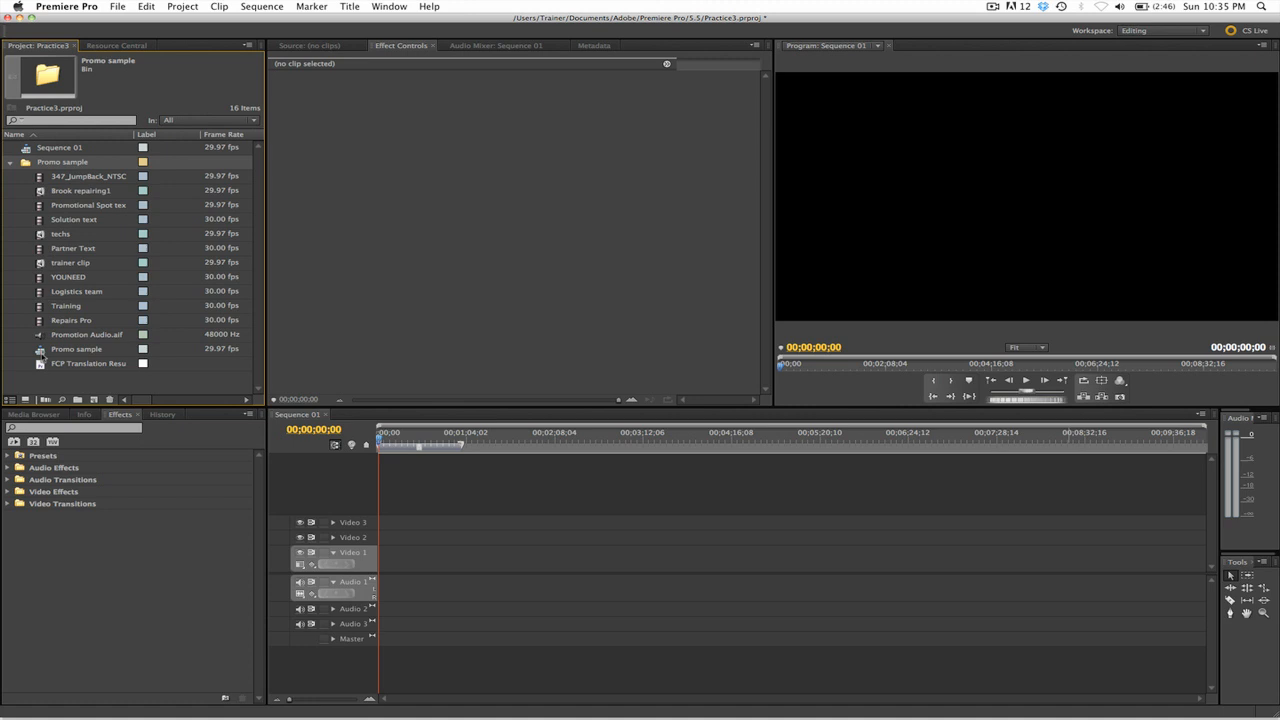
# Open the Promo sample sequence so its clips and audio appear on the timeline and monitor
pyautogui.doubleClick(76, 348)
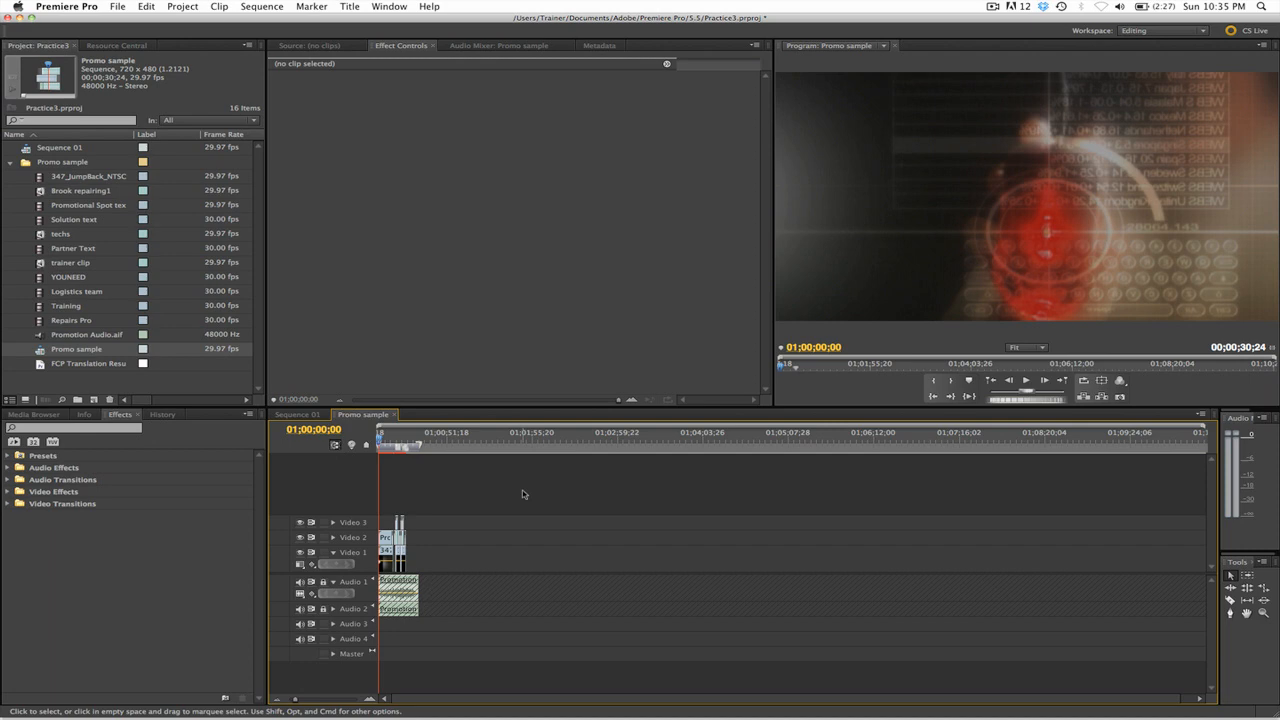
pyautogui.moveTo(504, 476)
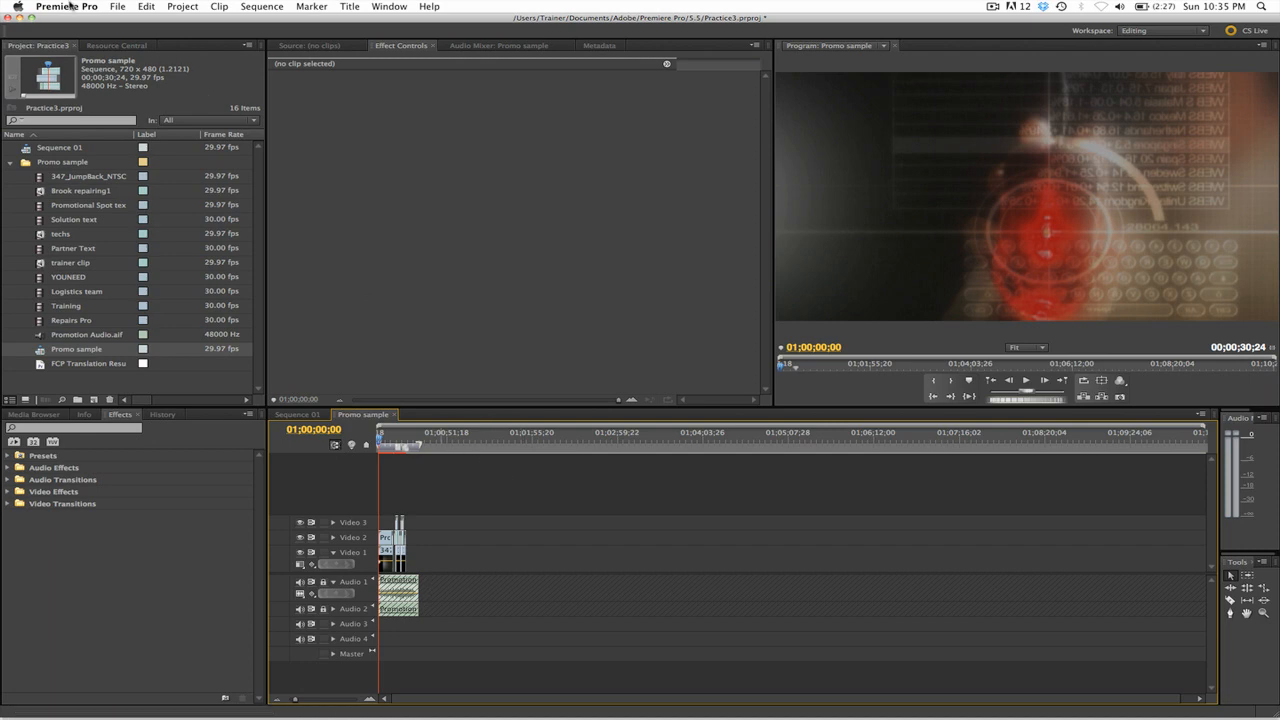
pyautogui.click(66, 8)
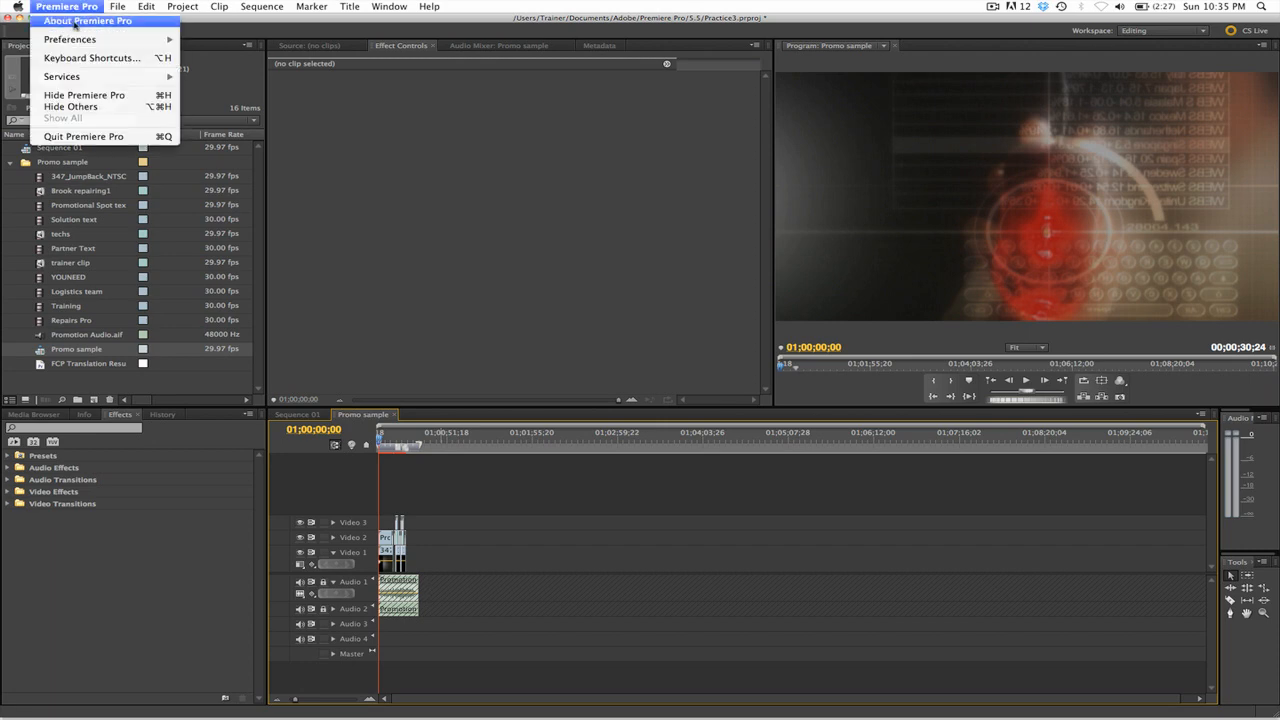
pyautogui.click(92, 56)
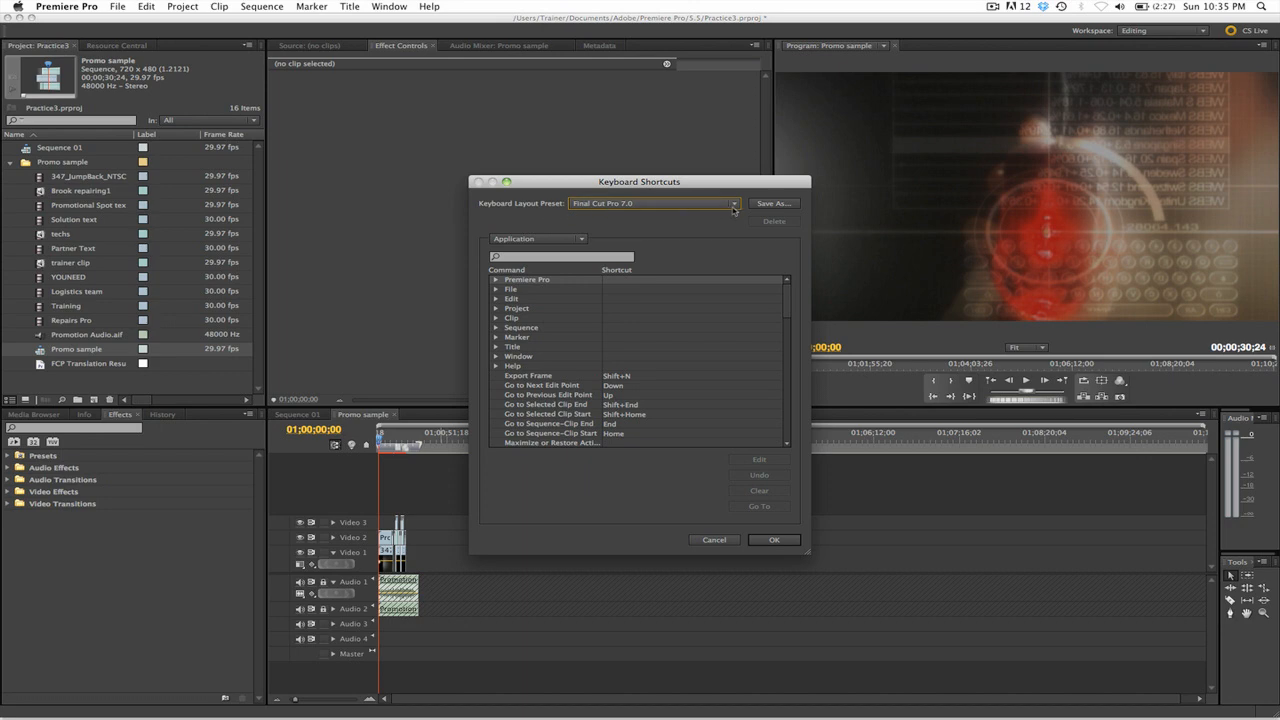
pyautogui.click(734, 204)
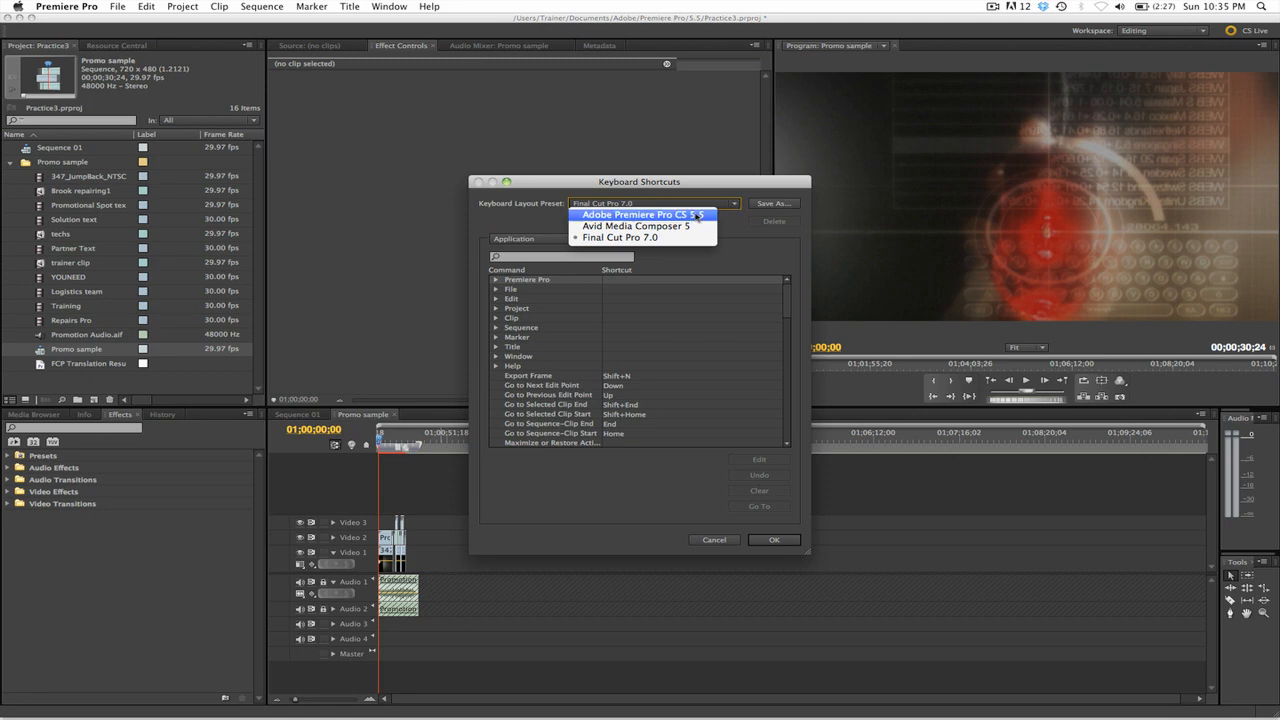
pyautogui.click(642, 214)
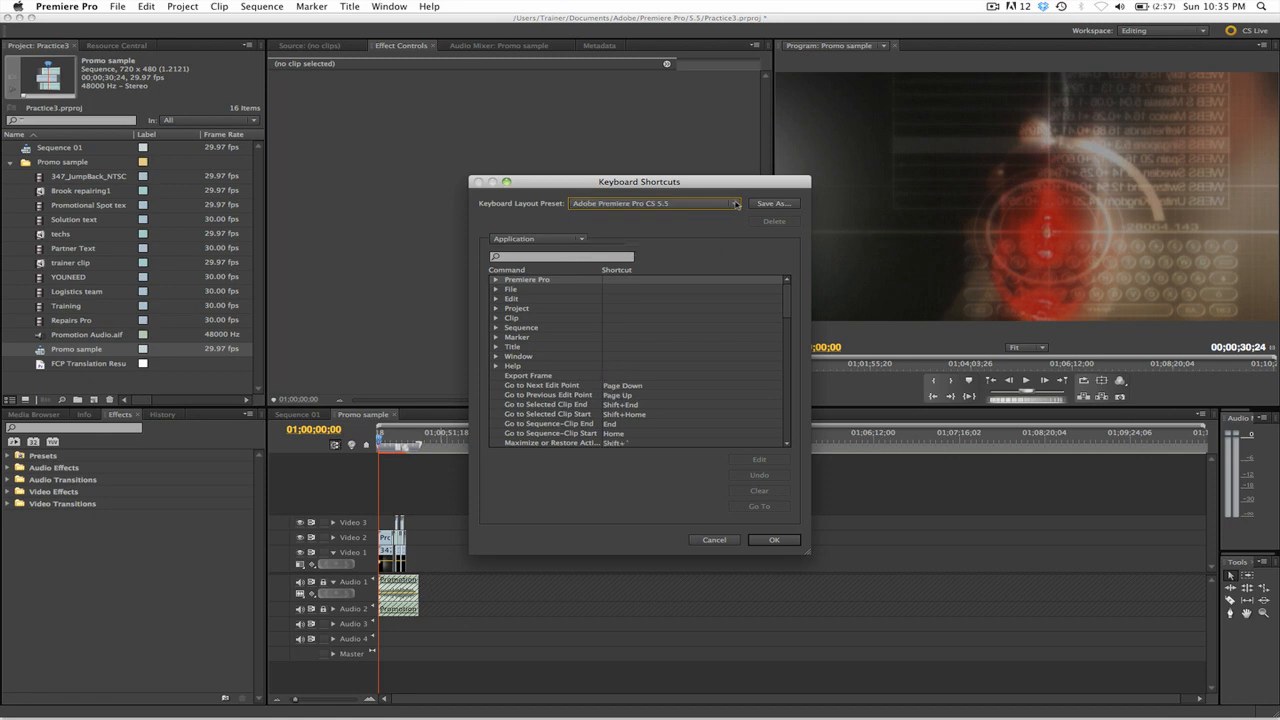
pyautogui.click(736, 204)
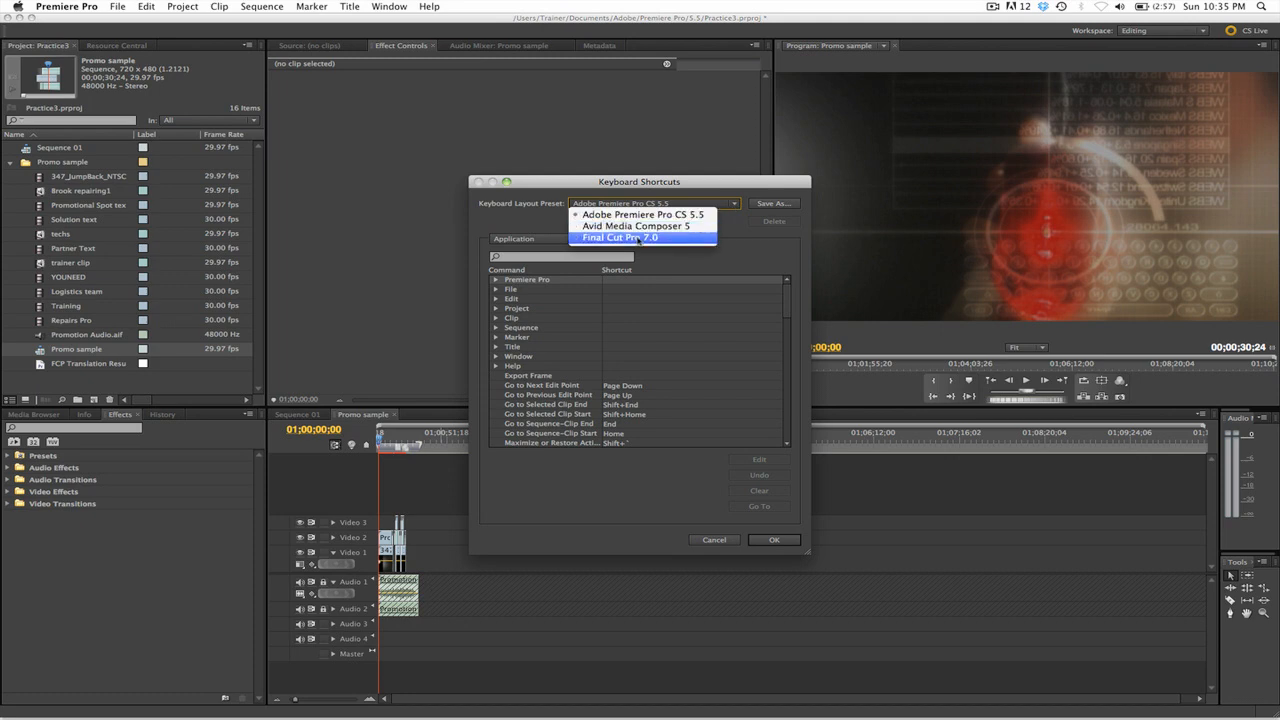
pyautogui.click(620, 238)
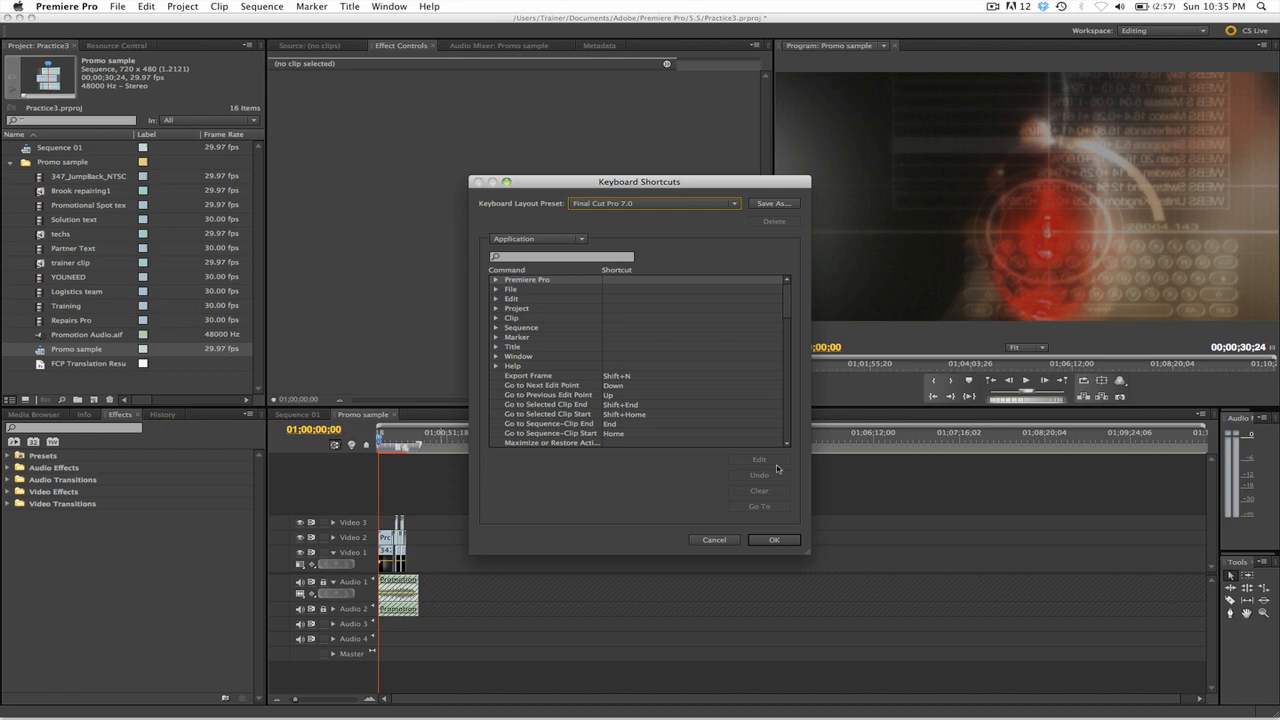
pyautogui.click(714, 540)
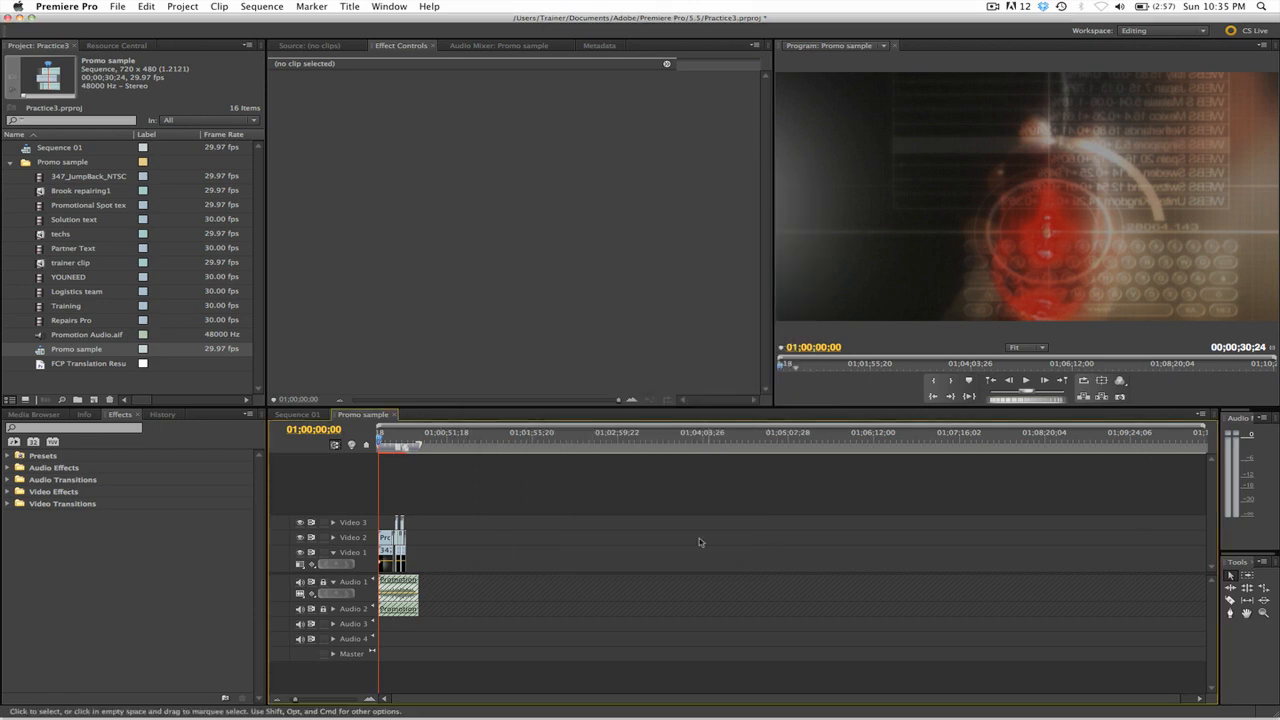
pyautogui.moveTo(548, 476)
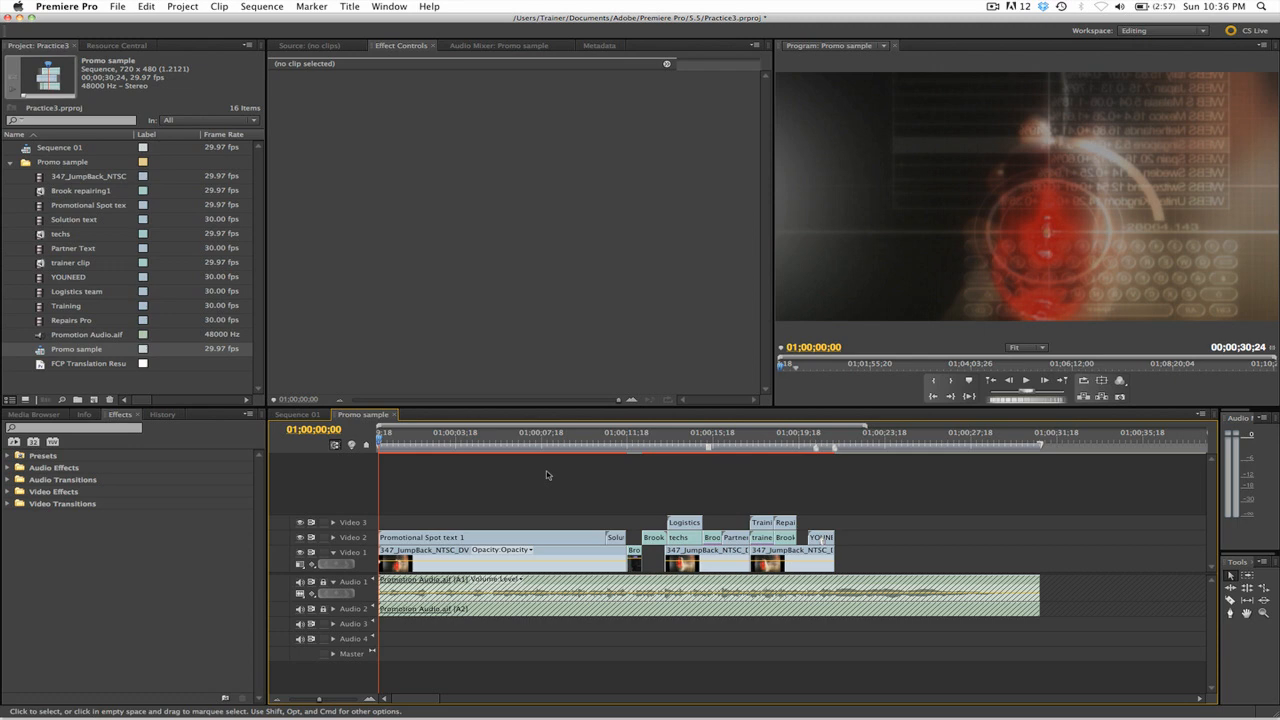
pyautogui.moveTo(884, 528)
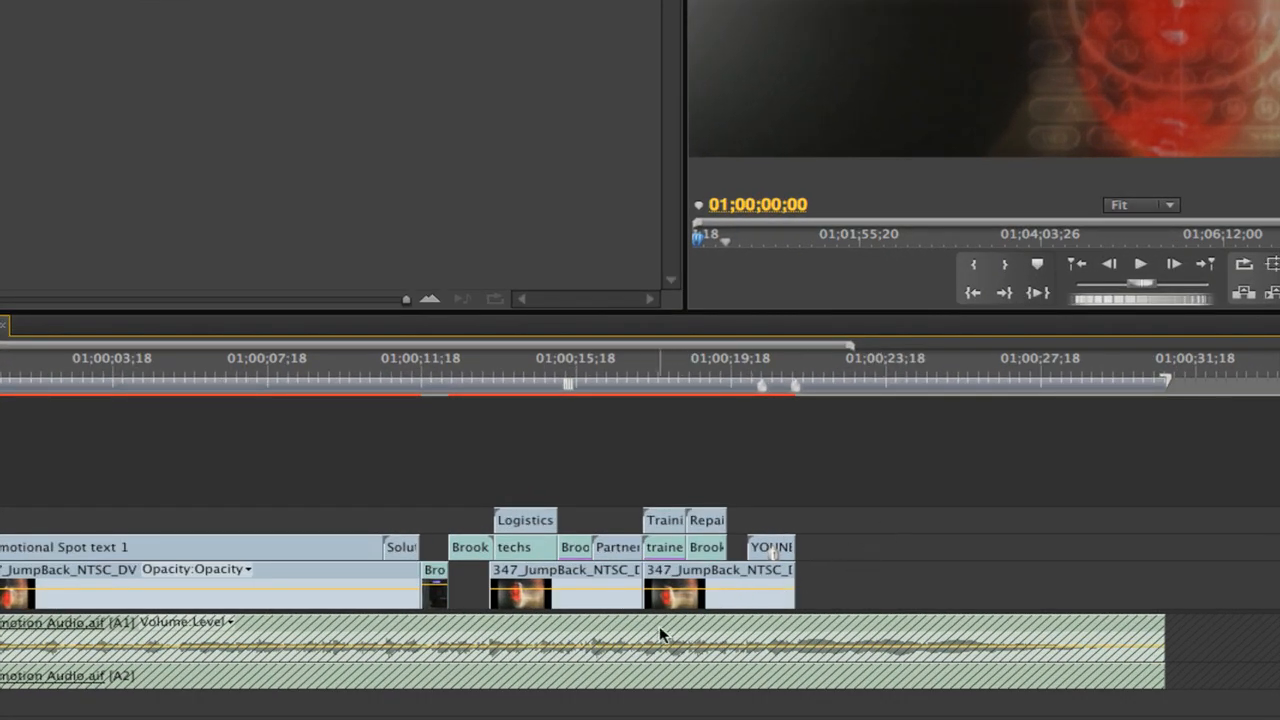
pyautogui.moveTo(702, 660)
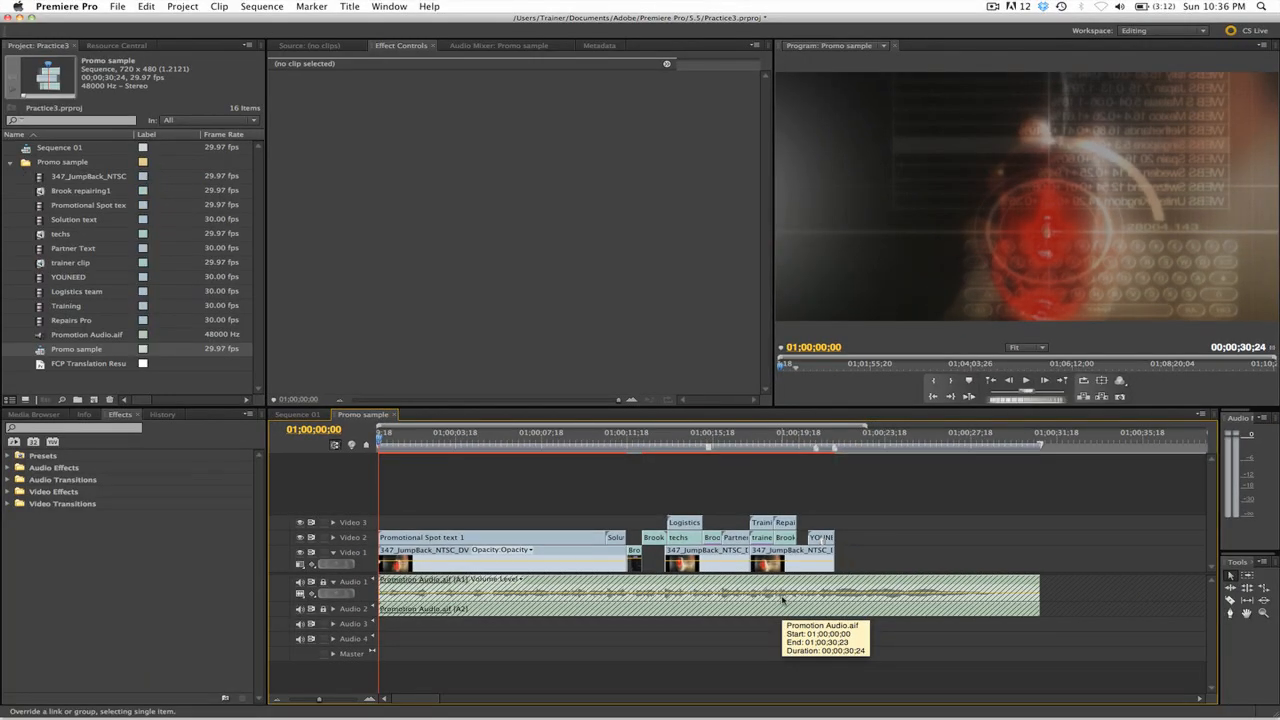
pyautogui.moveTo(864, 460)
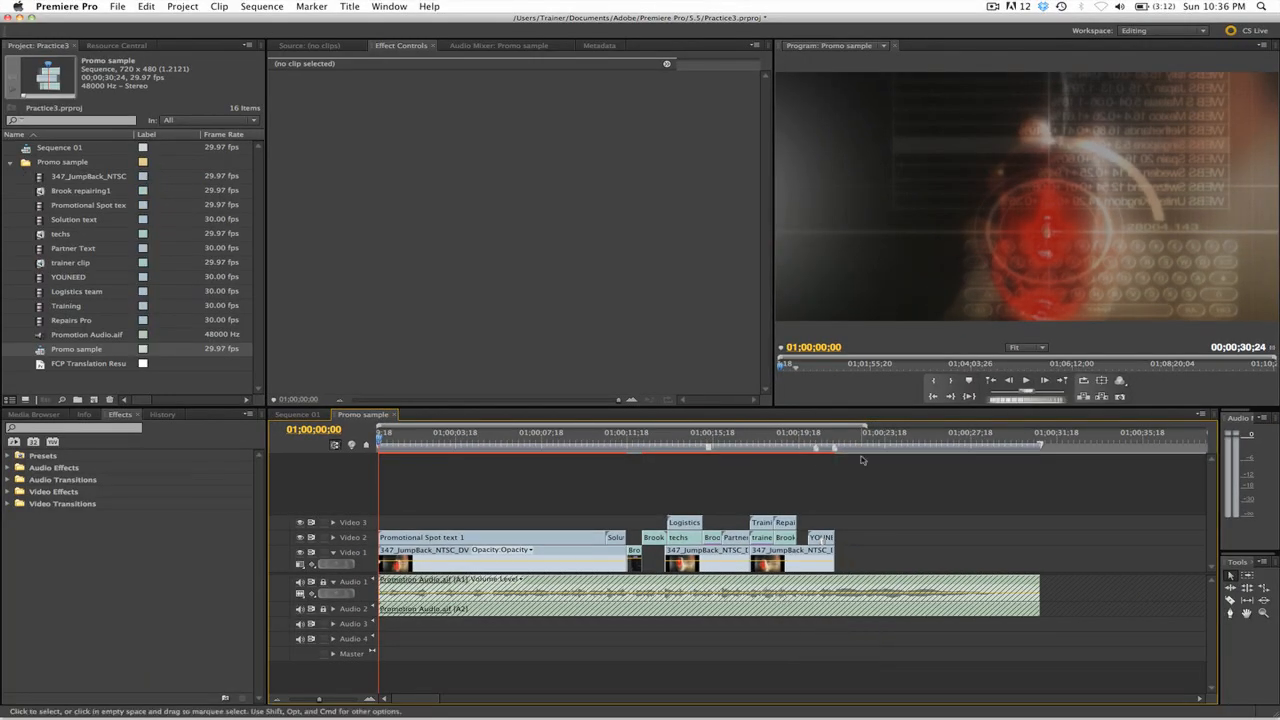
pyautogui.moveTo(1026, 380)
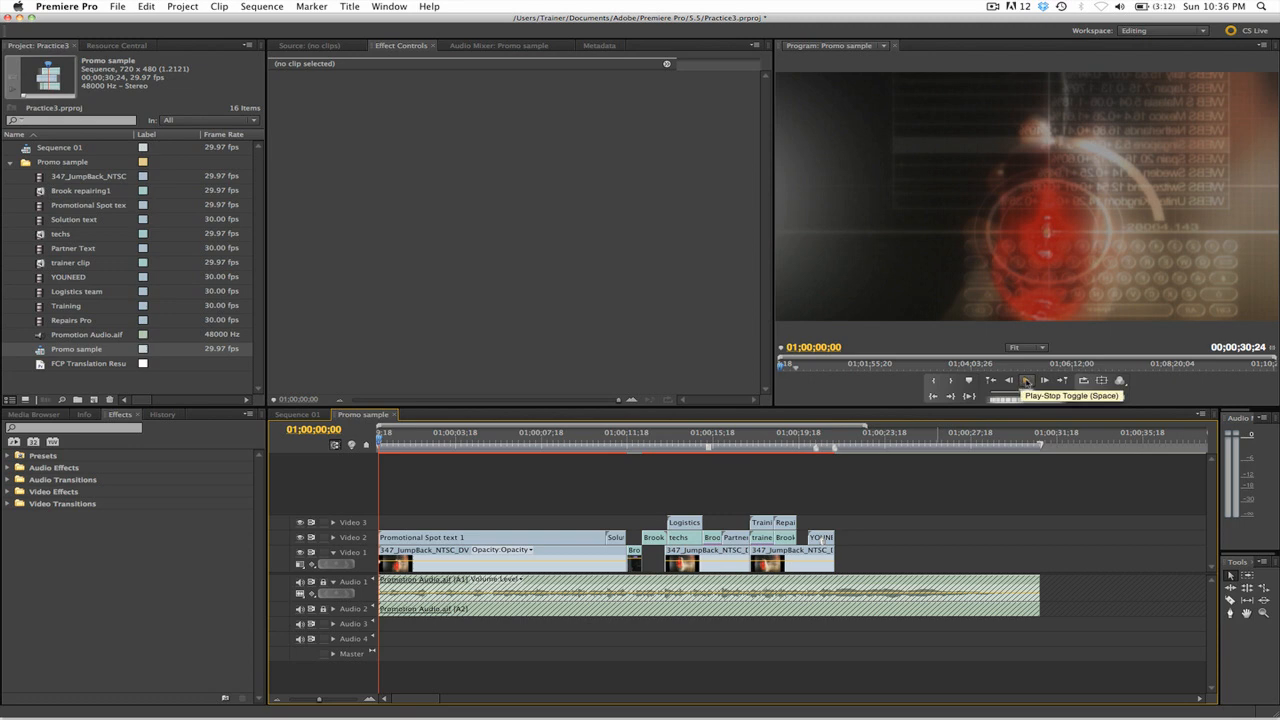